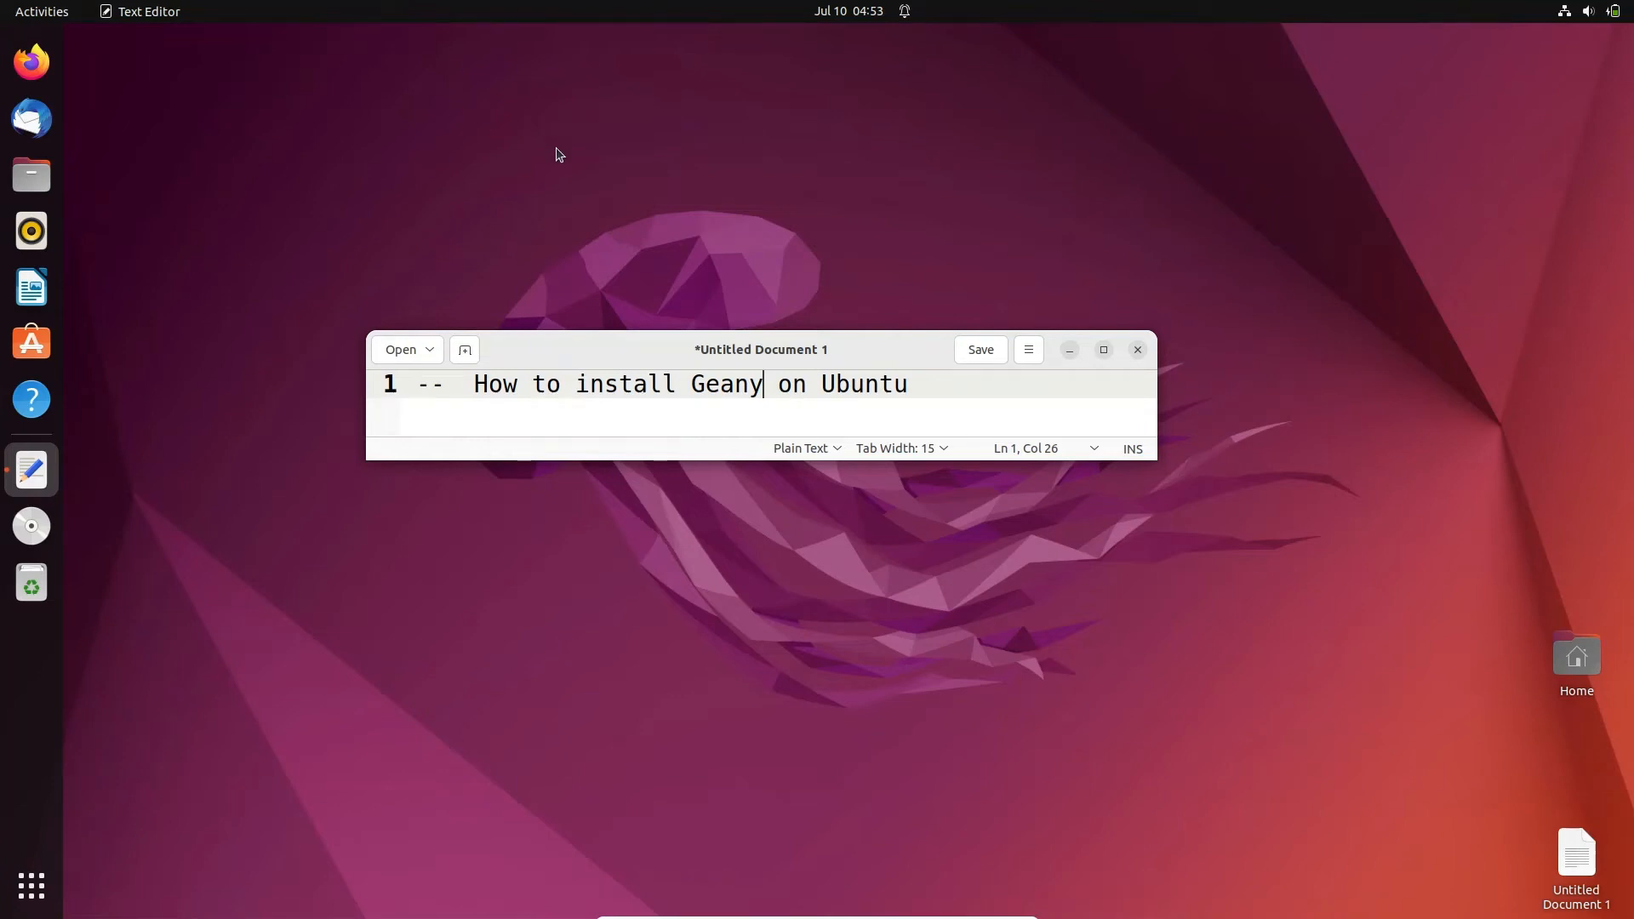
pyautogui.moveTo(611, 228)
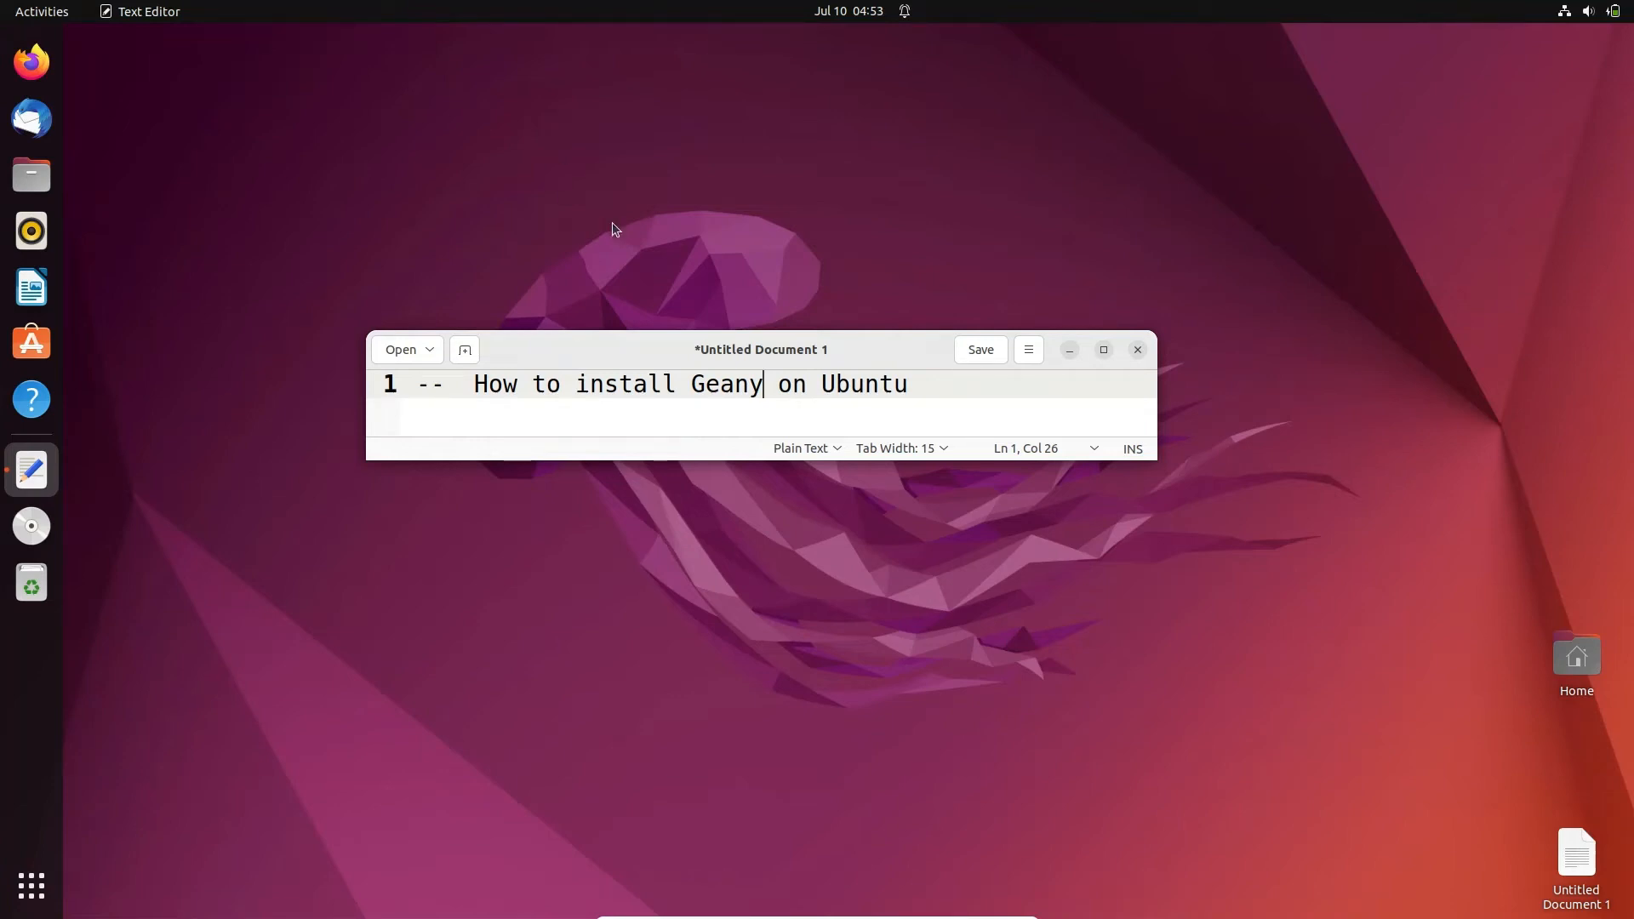
pyautogui.moveTo(1120, 369)
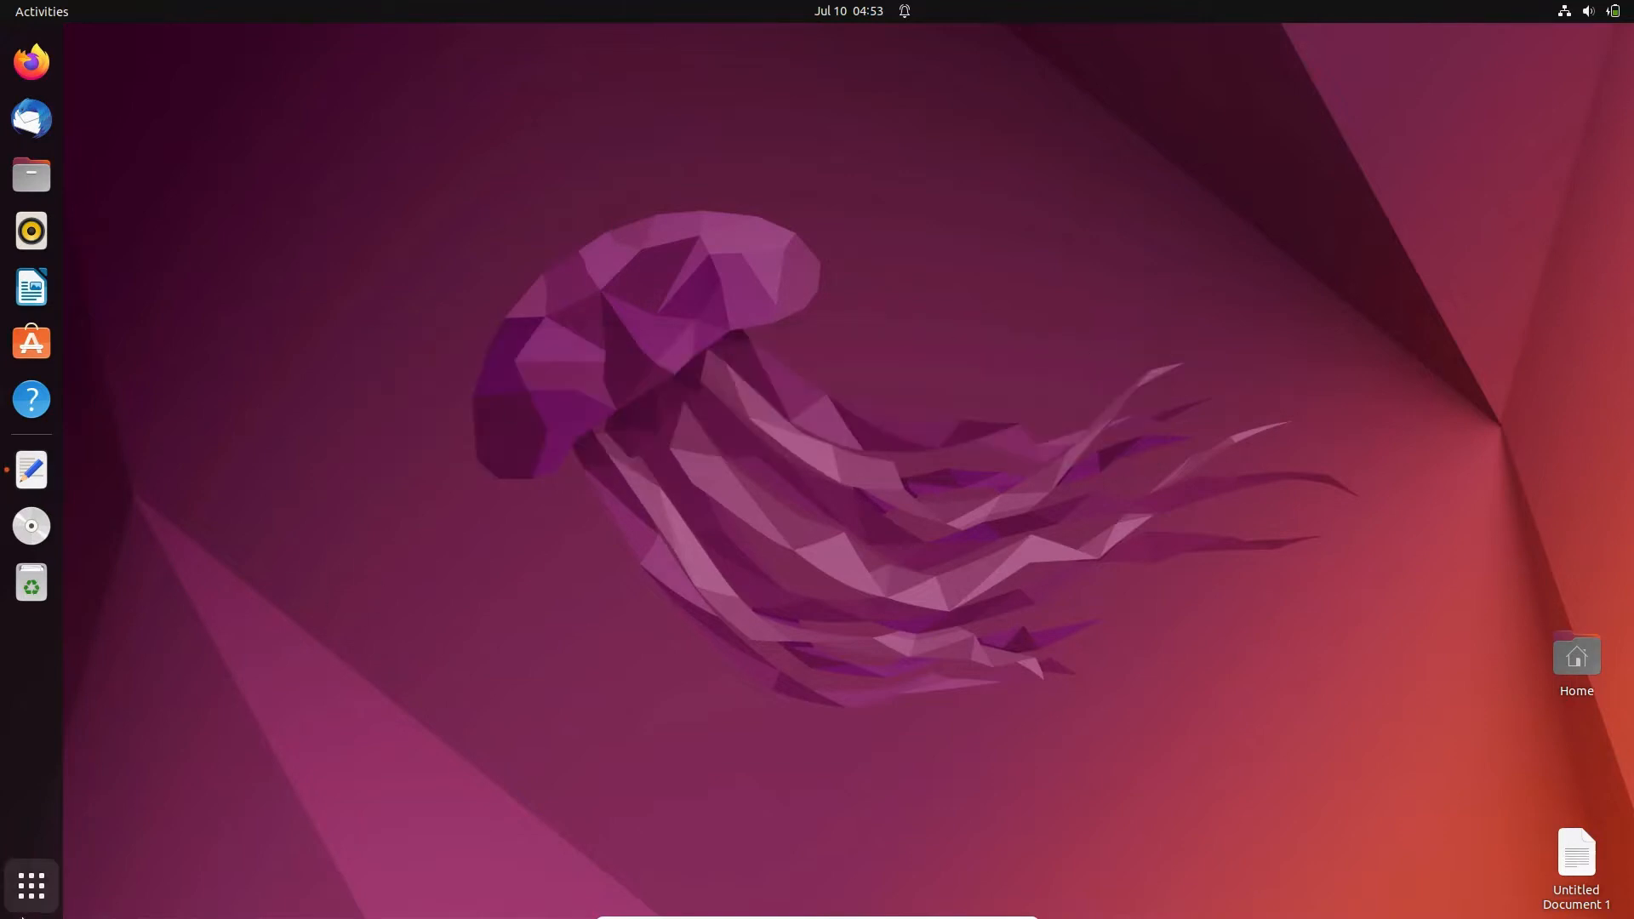
# - Show the grid of installed applications from the GNOME dock
pyautogui.click(31, 887)
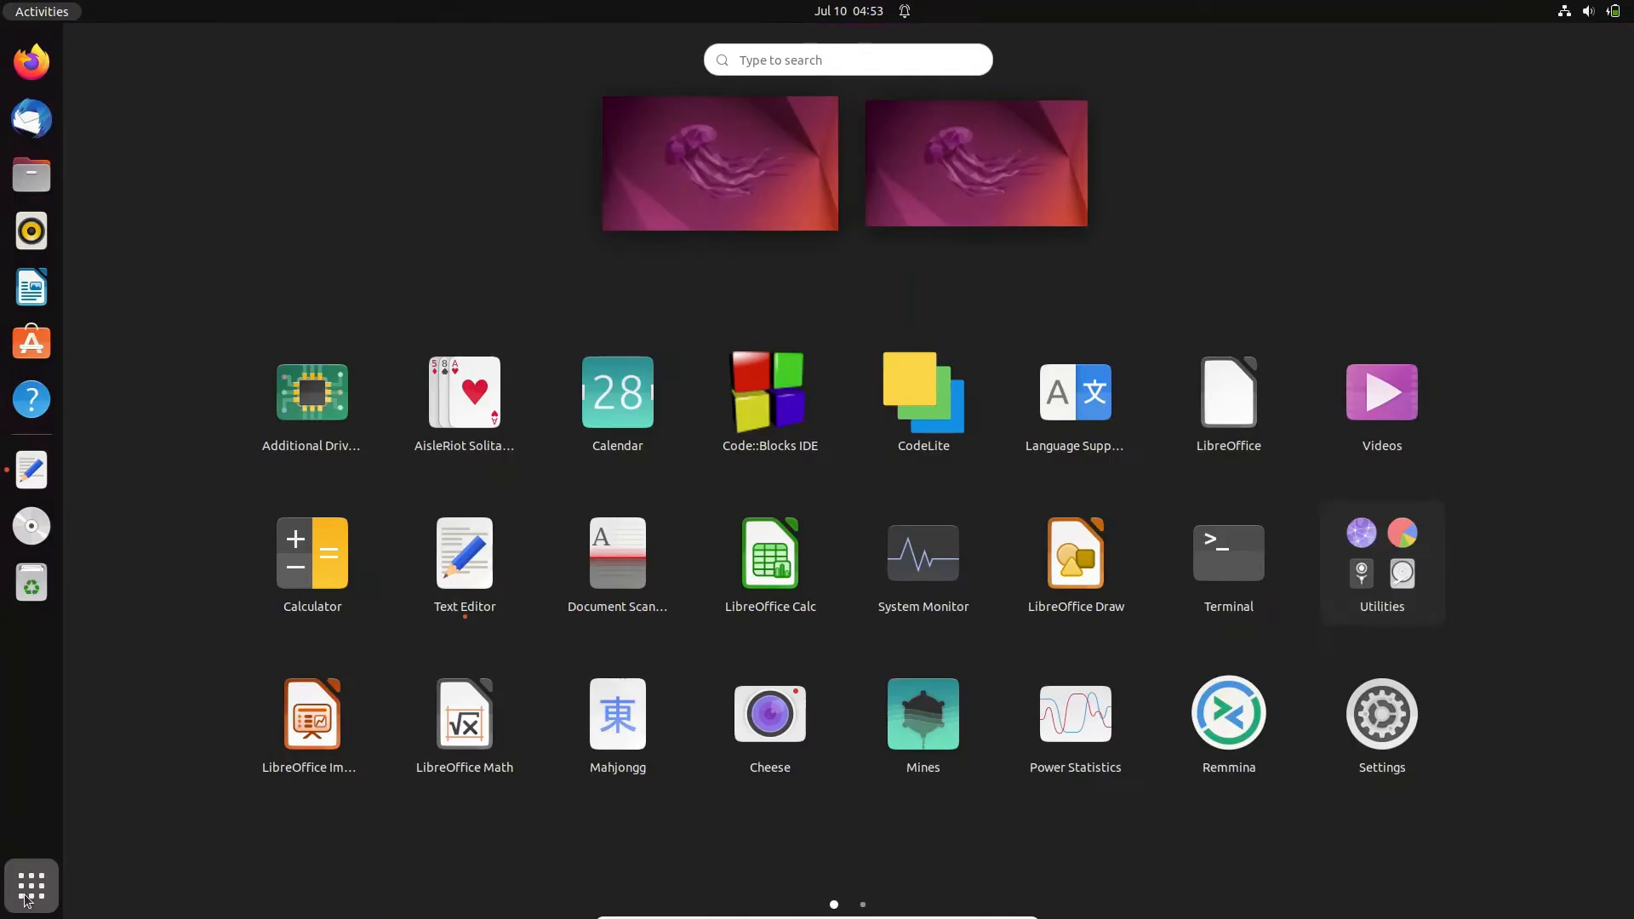
# - Launch Terminal, centre its window and run geany to see it reported as not found
pyautogui.click(1227, 552)
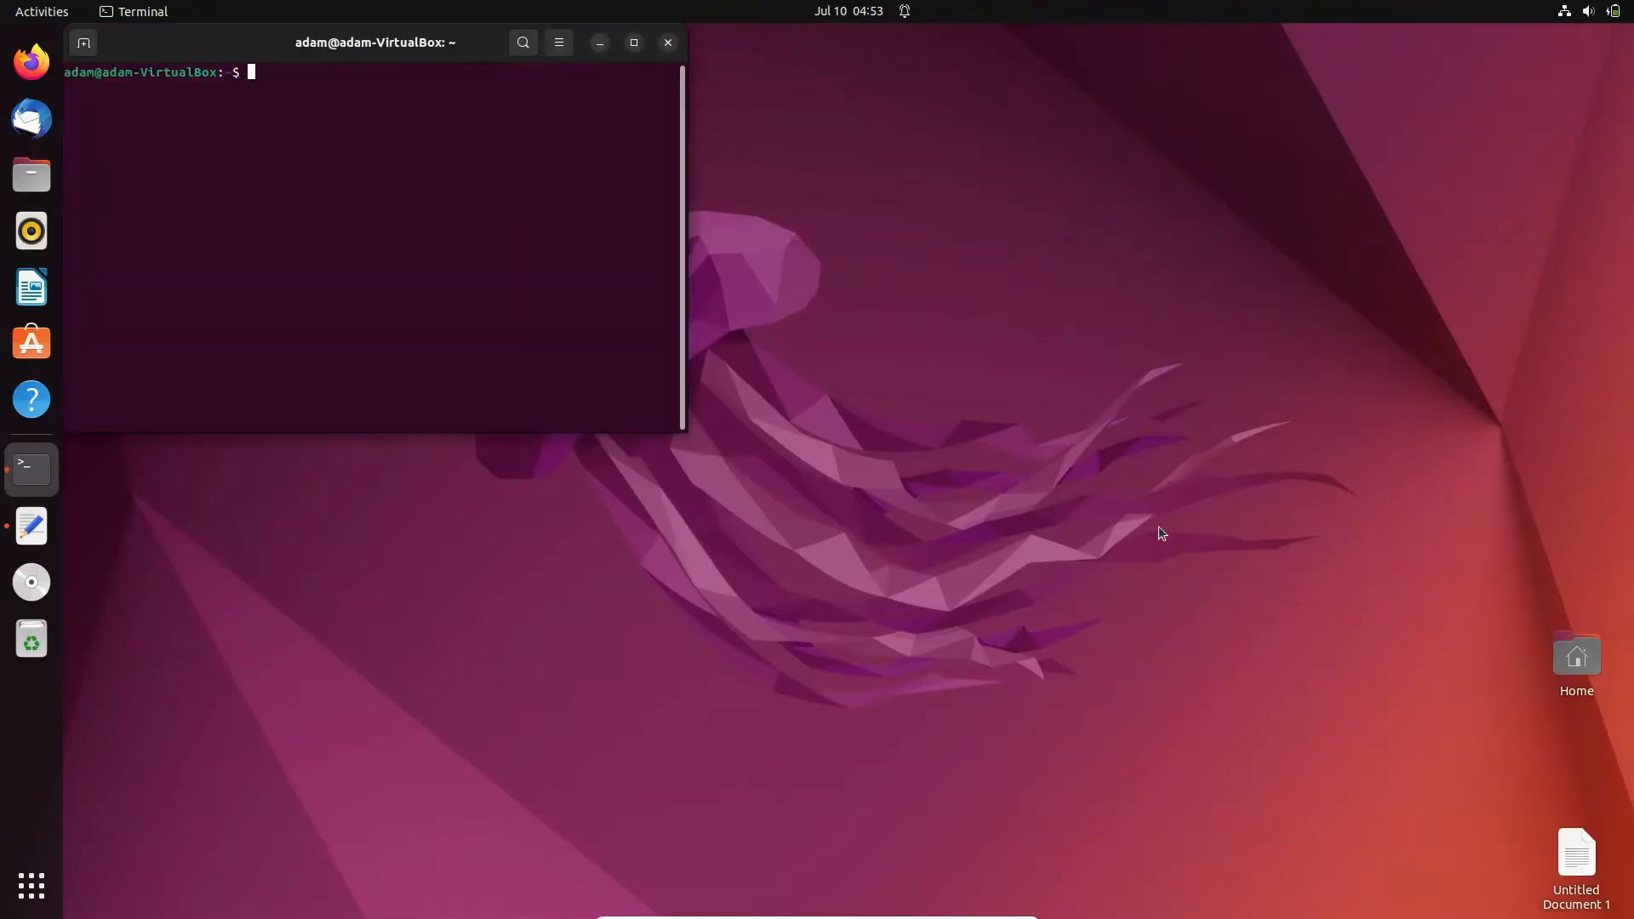
pyautogui.moveTo(374, 42); pyautogui.dragTo(861, 267)
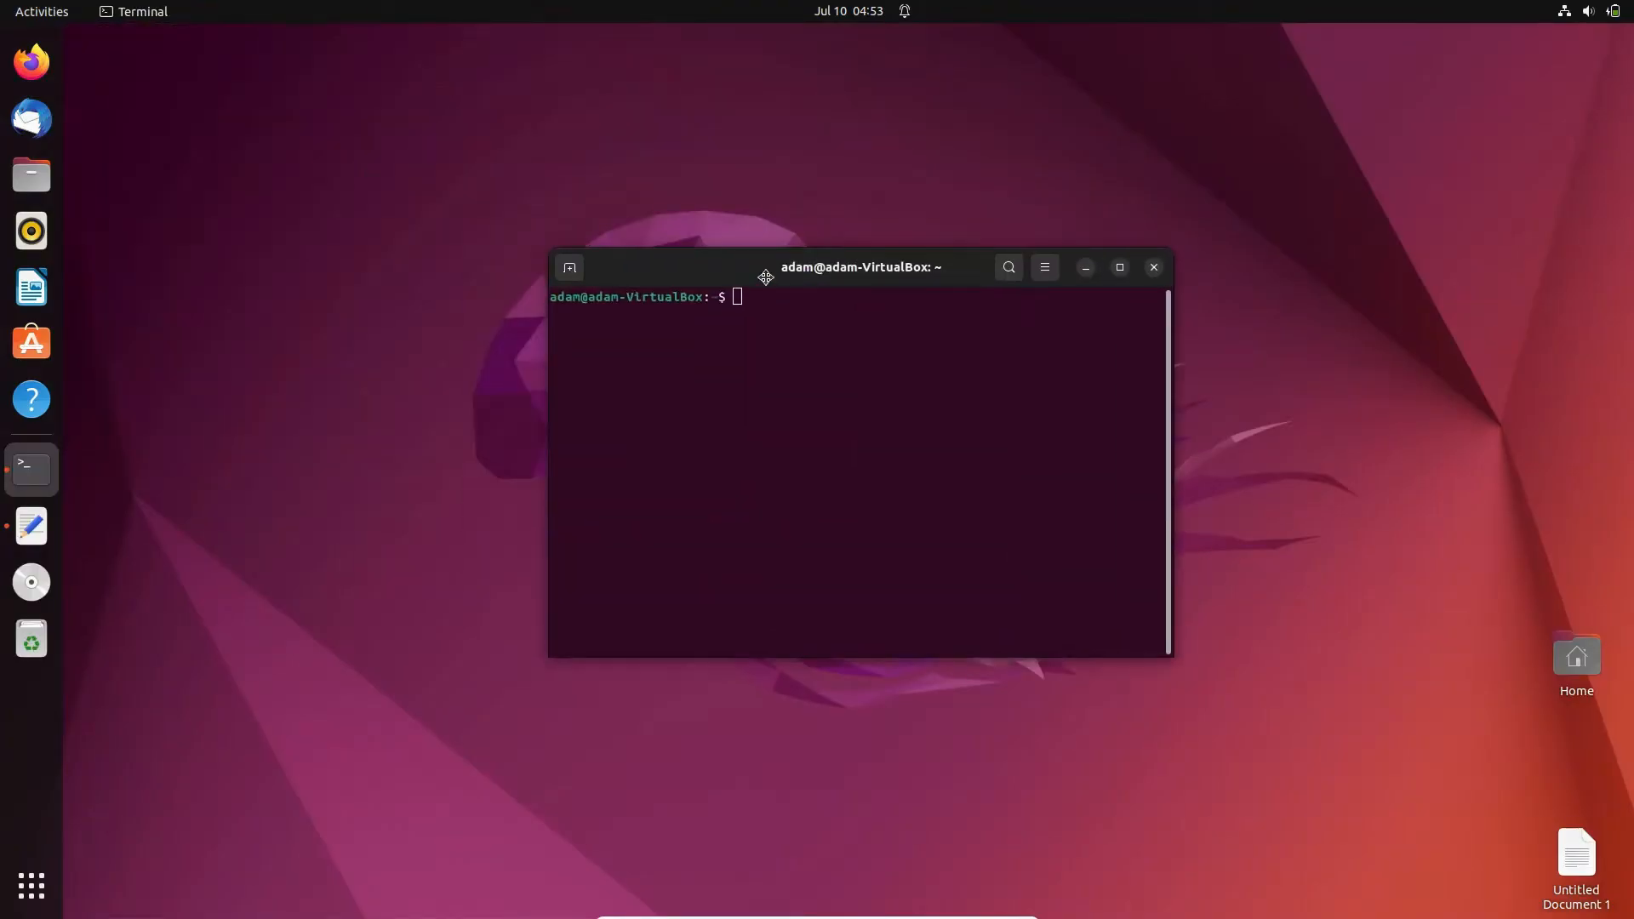
pyautogui.write('geany')
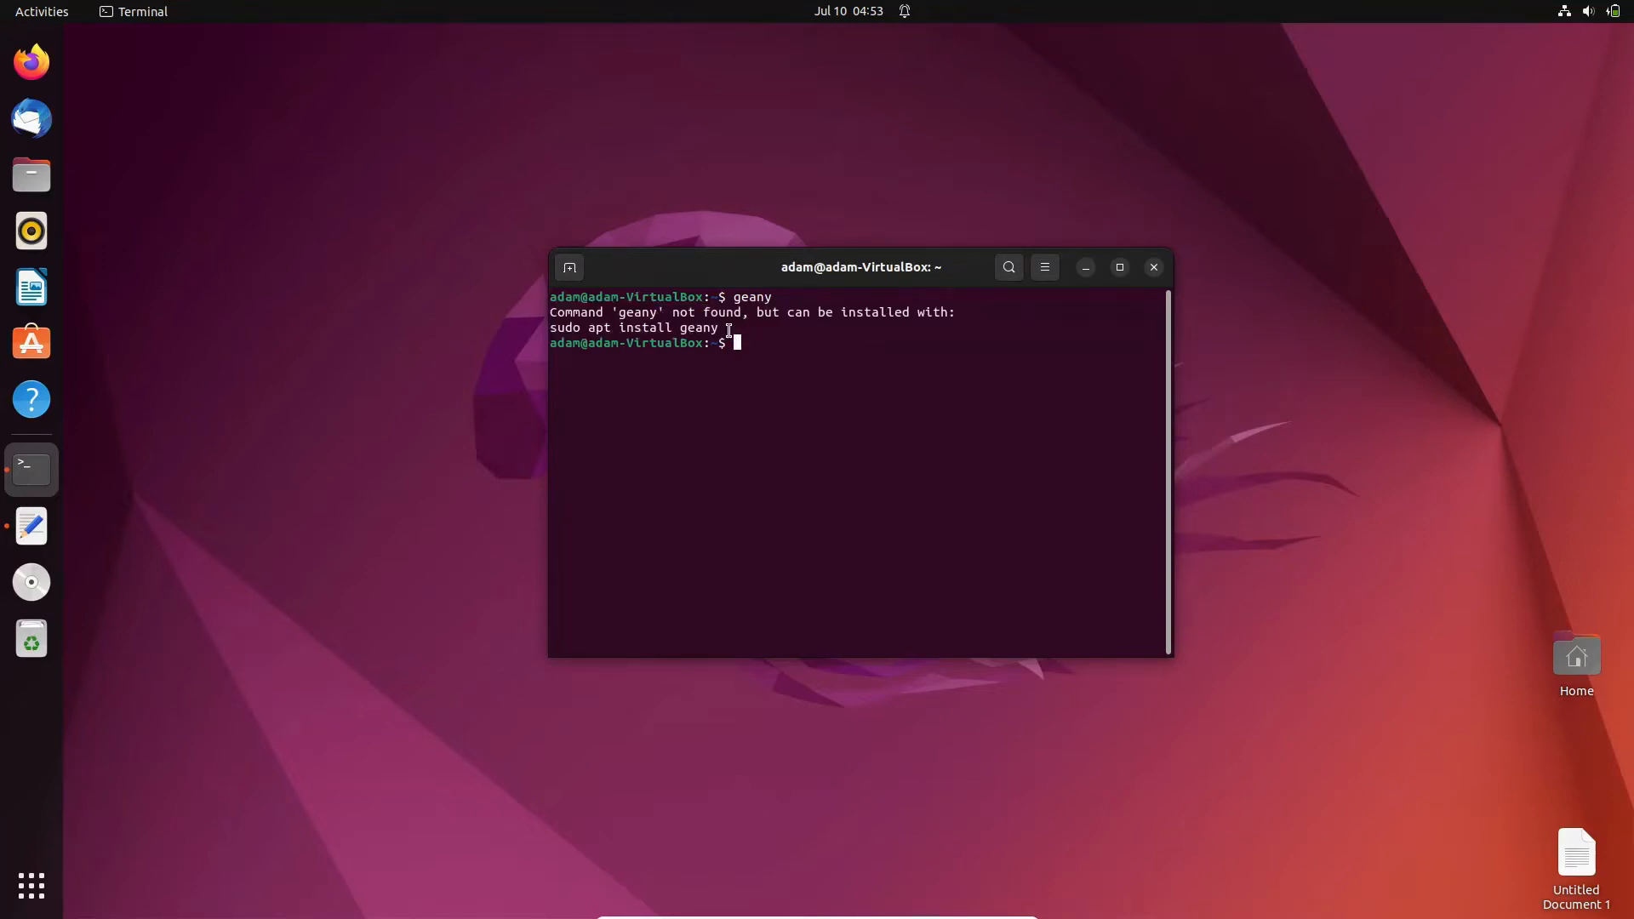
# - Copy and run the suggested sudo apt install geany line in a maximised terminal
pyautogui.tripleClick(633, 327)
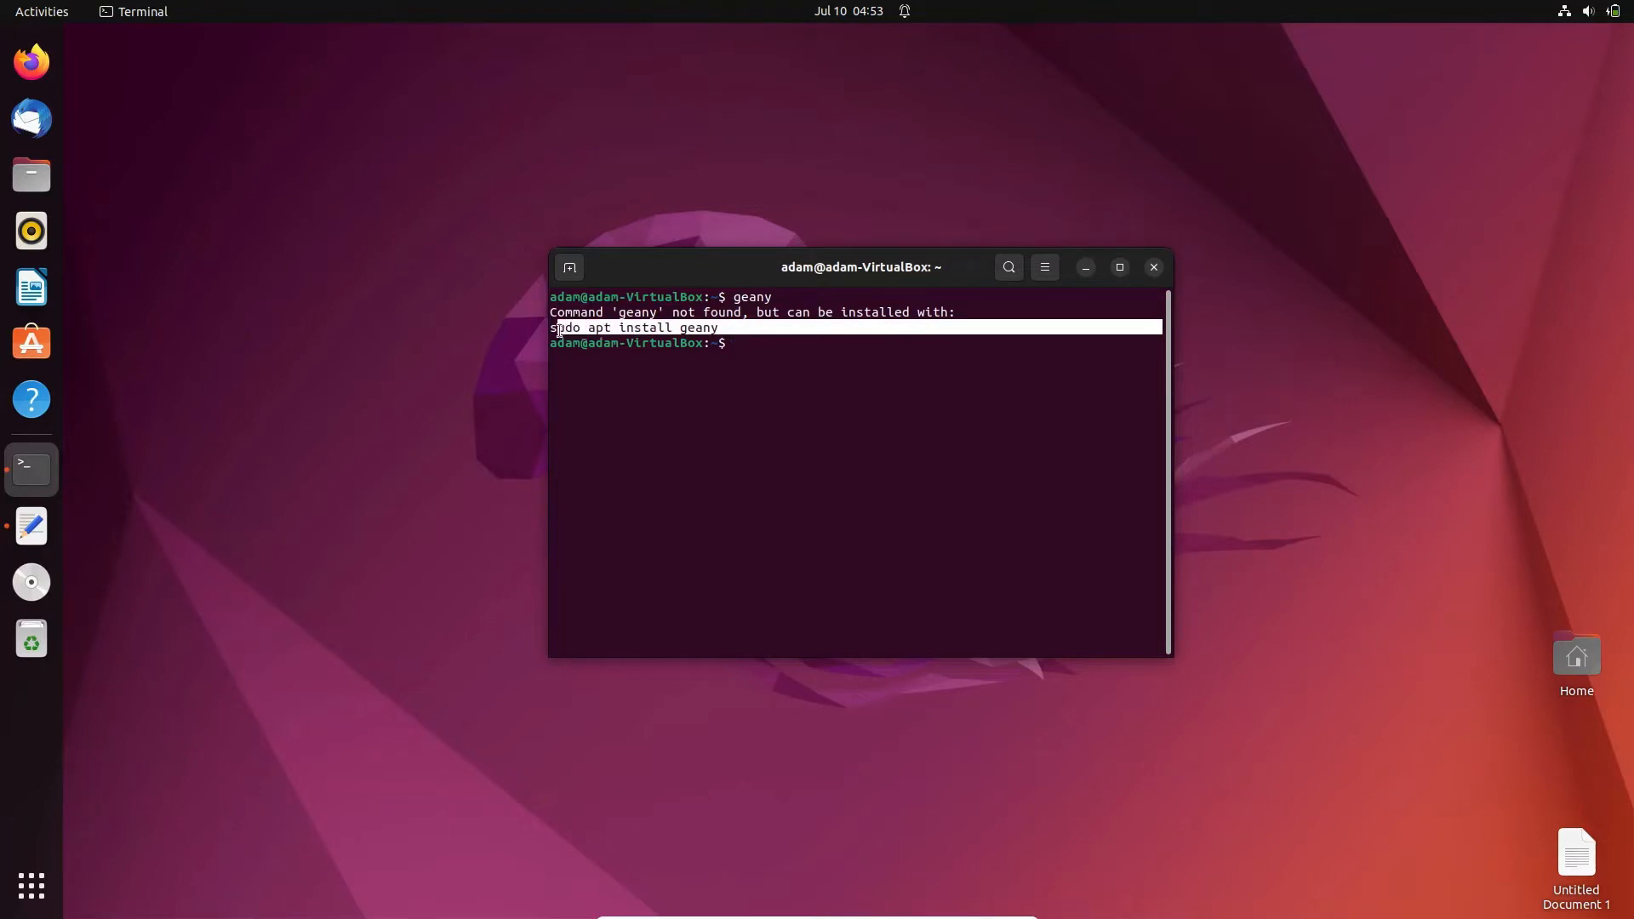
pyautogui.rightClick(623, 357)
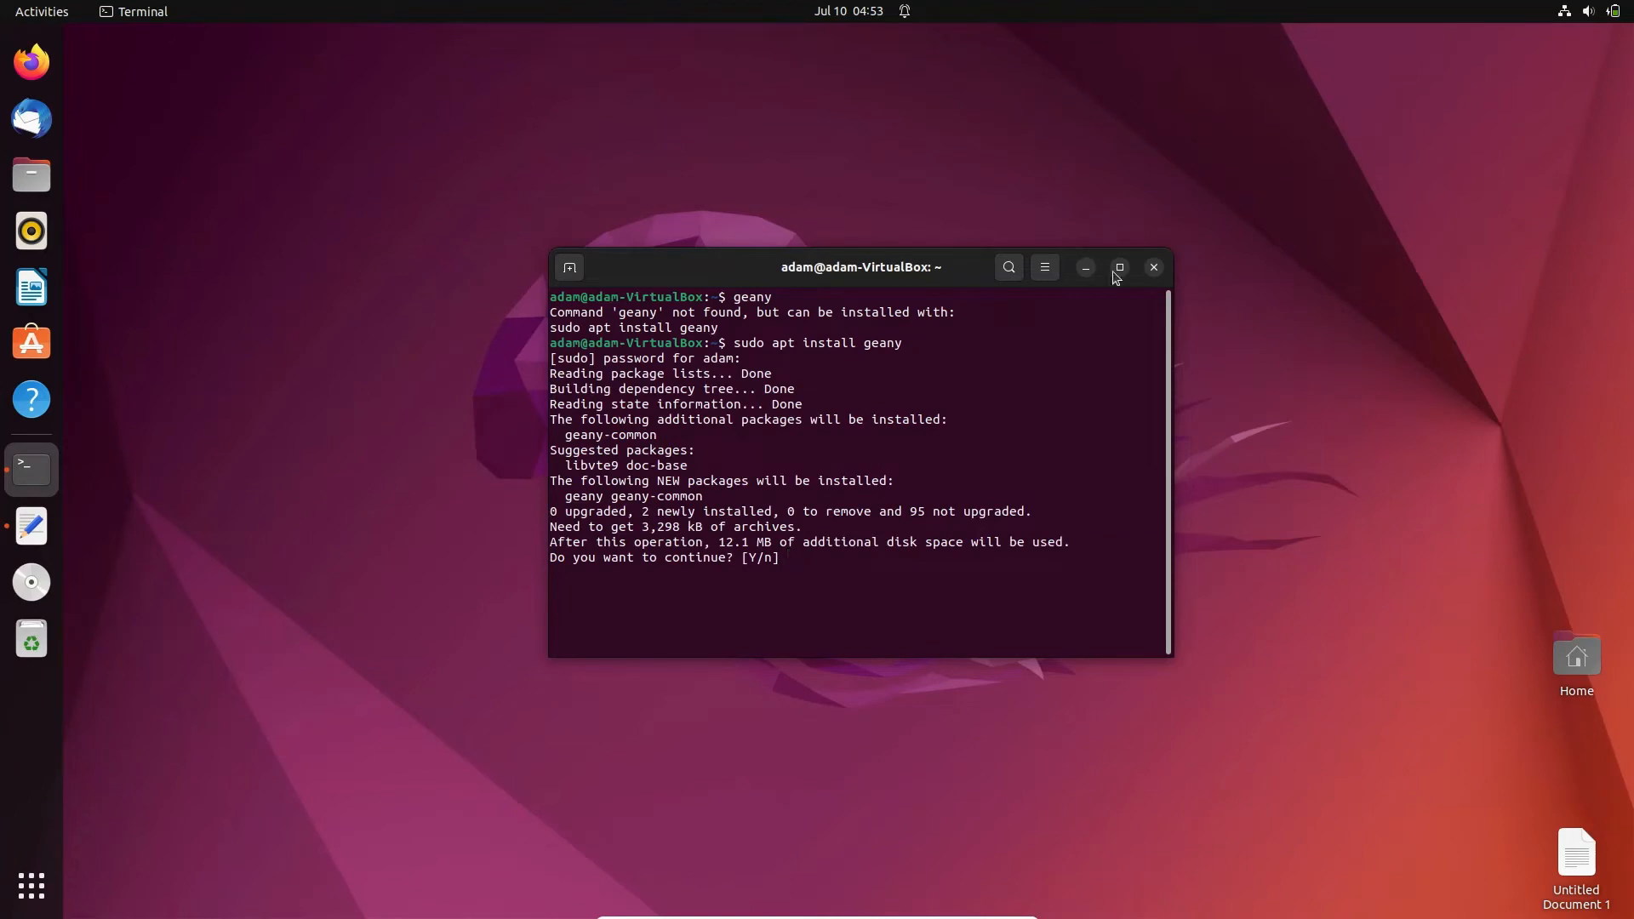
pyautogui.click(1119, 267)
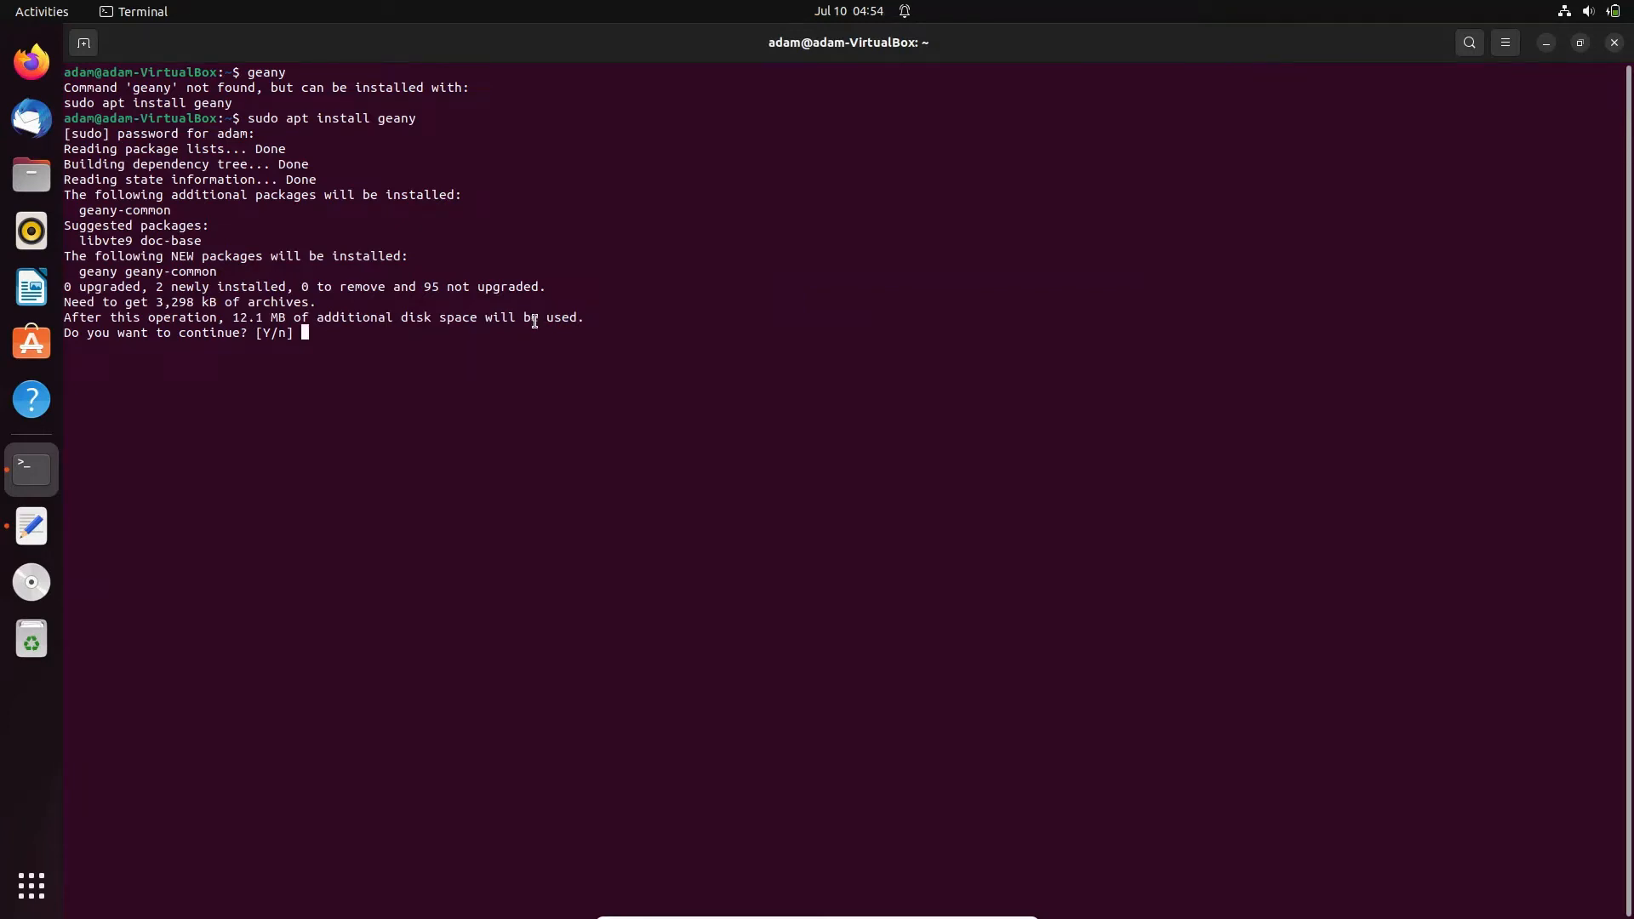
# - Confirm with y so geany and geany-common 1.38 download and install
pyautogui.write('y')
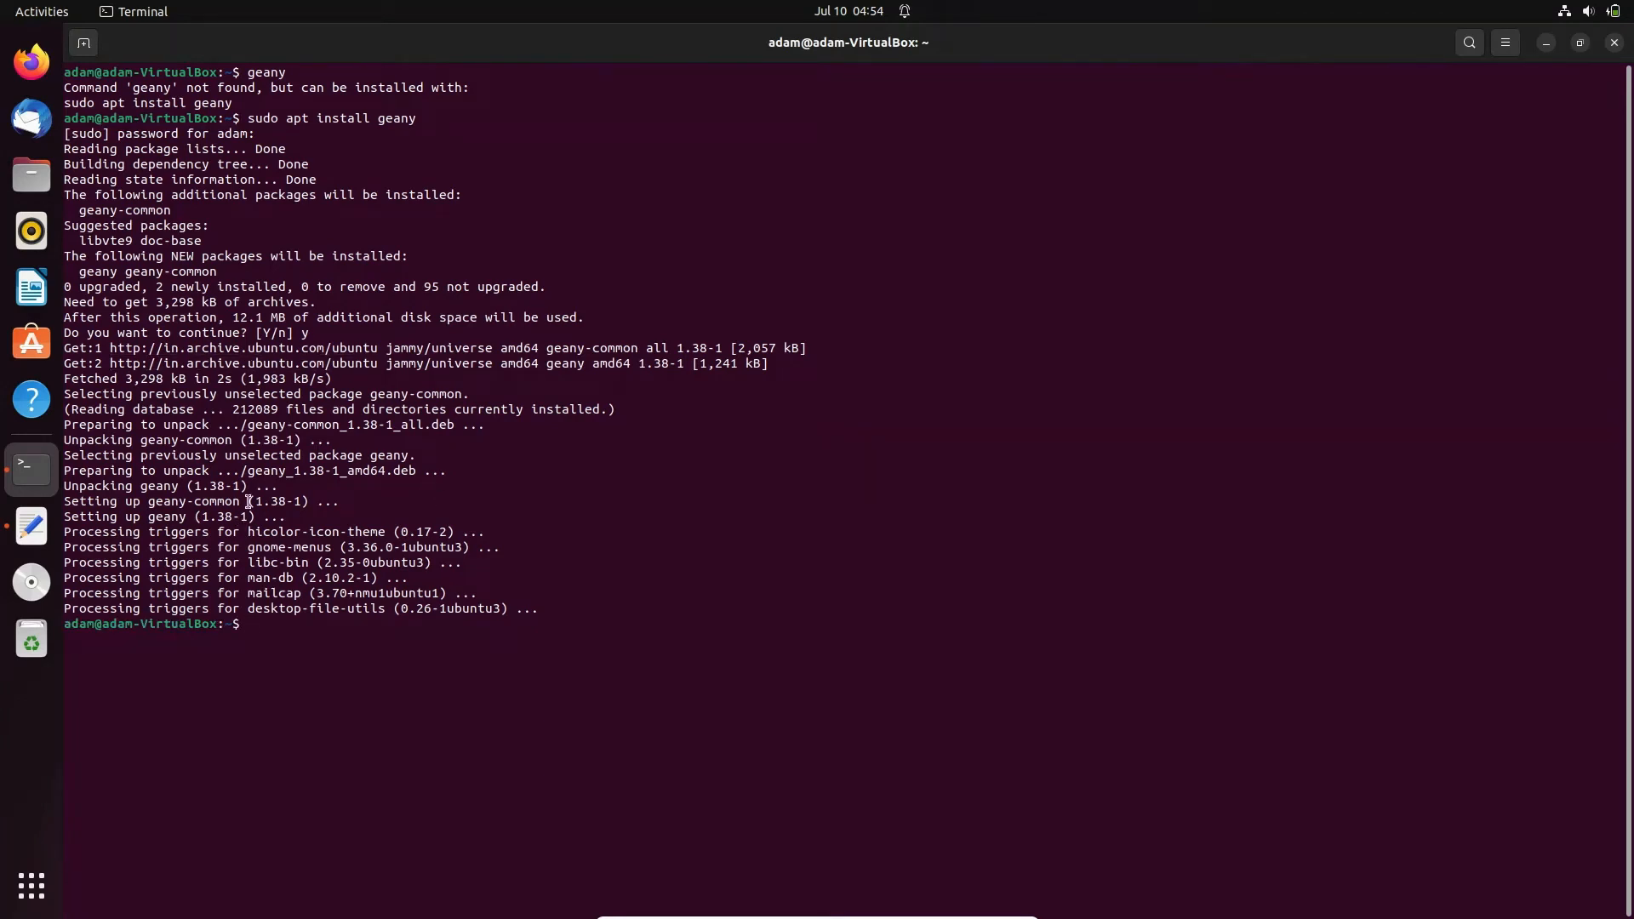
pyautogui.moveTo(652, 512)
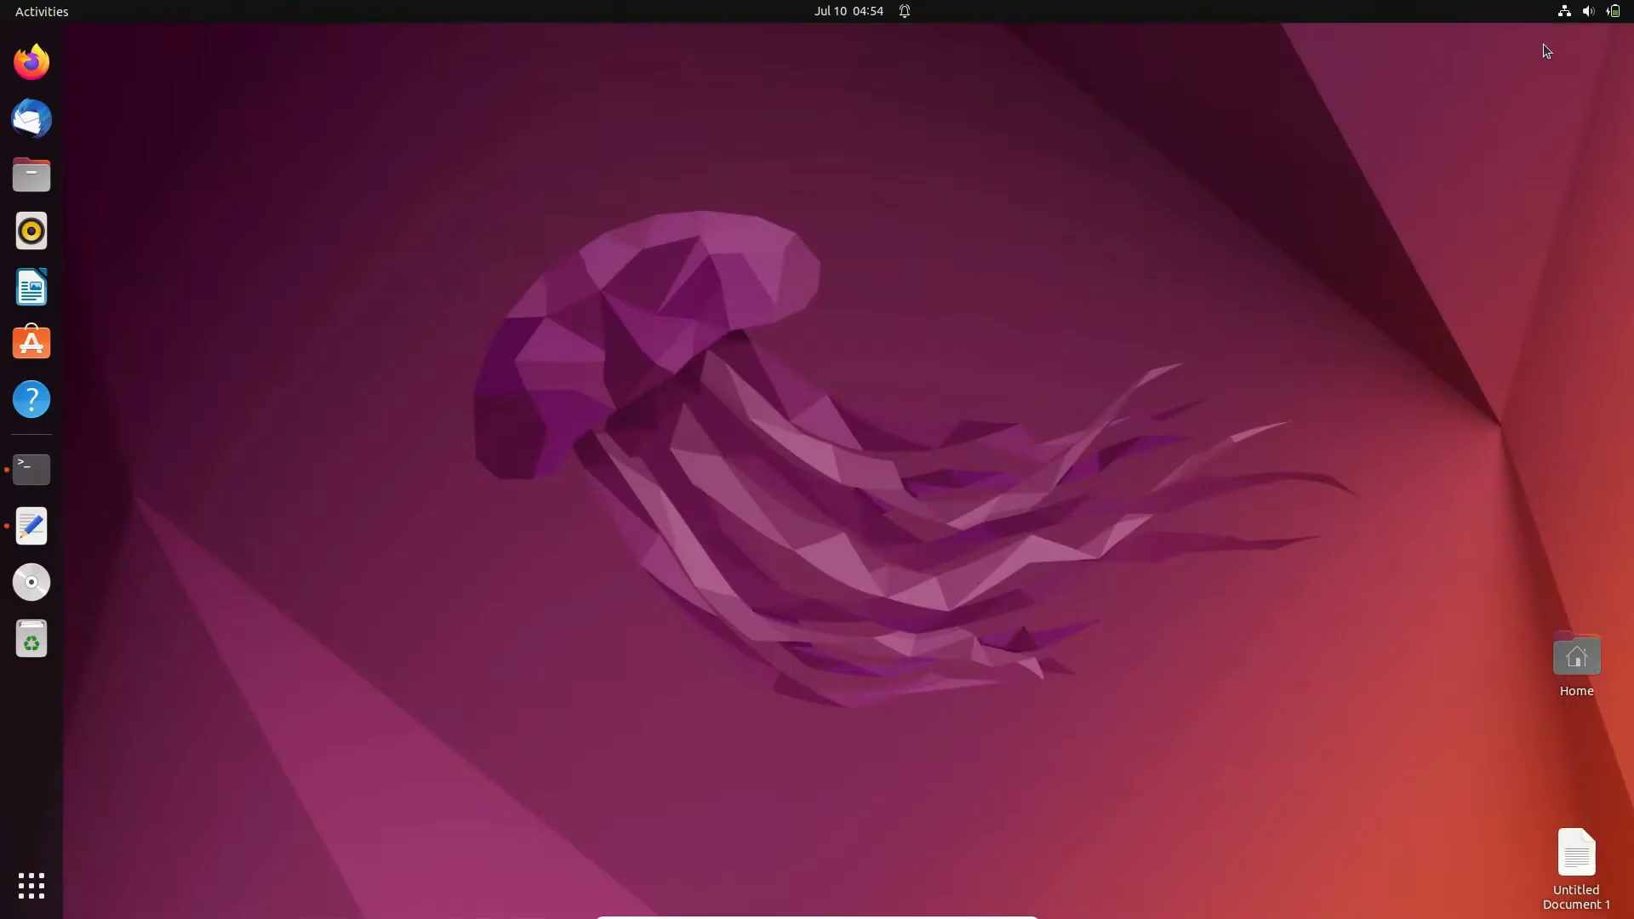
# - Start Geany from the applications grid and focus its empty untitled document
pyautogui.click(31, 885)
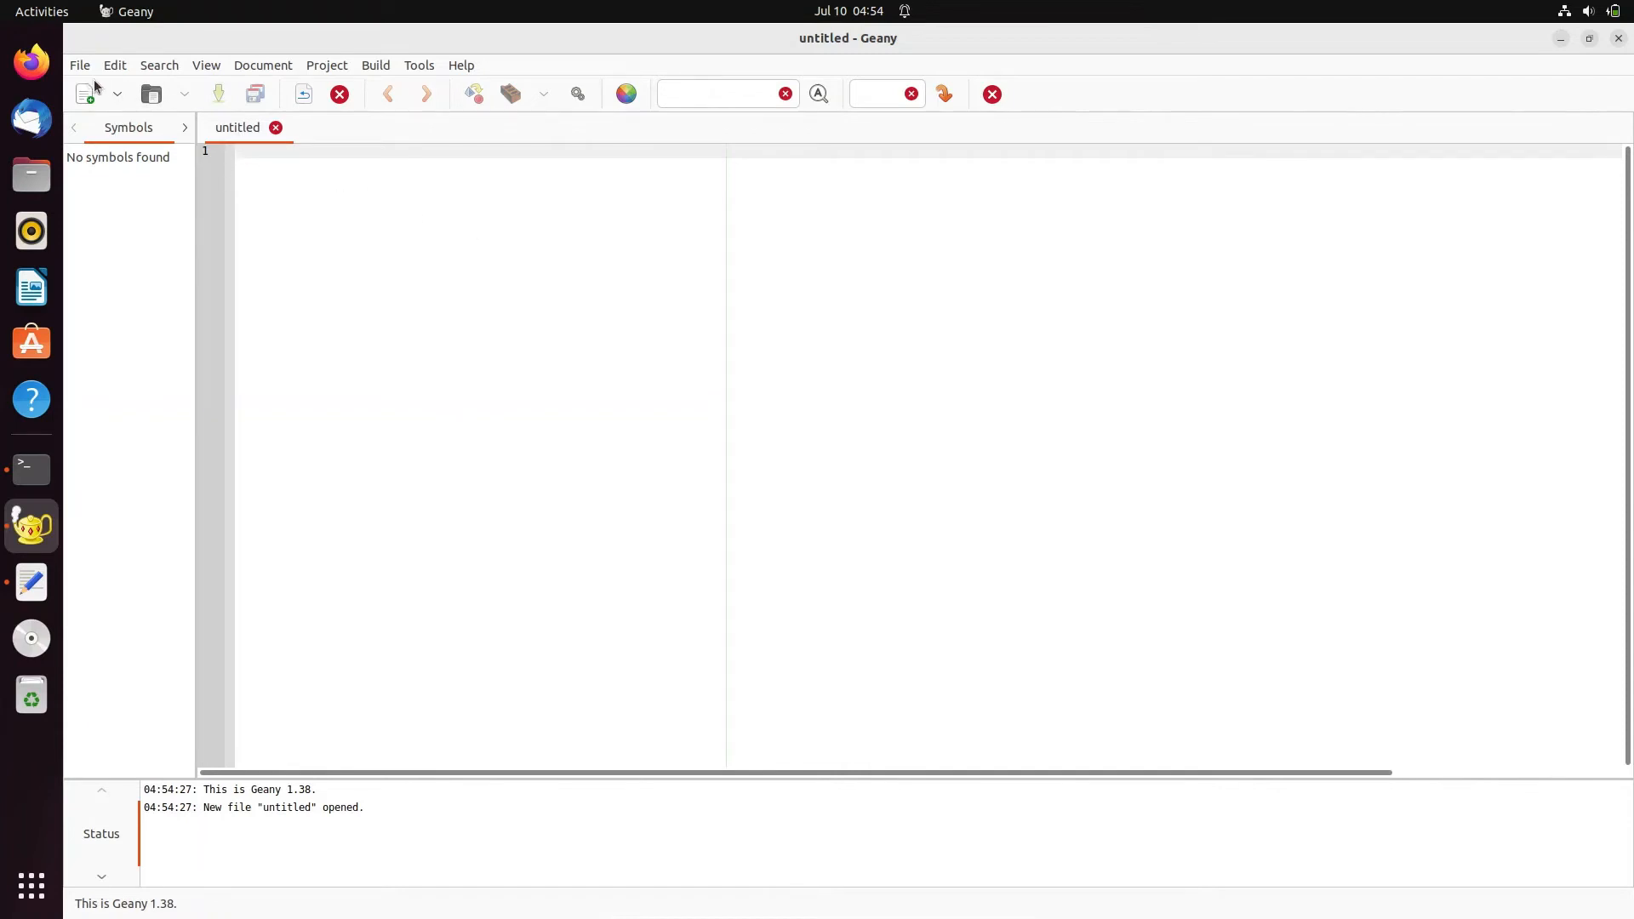
pyautogui.moveTo(84, 94)
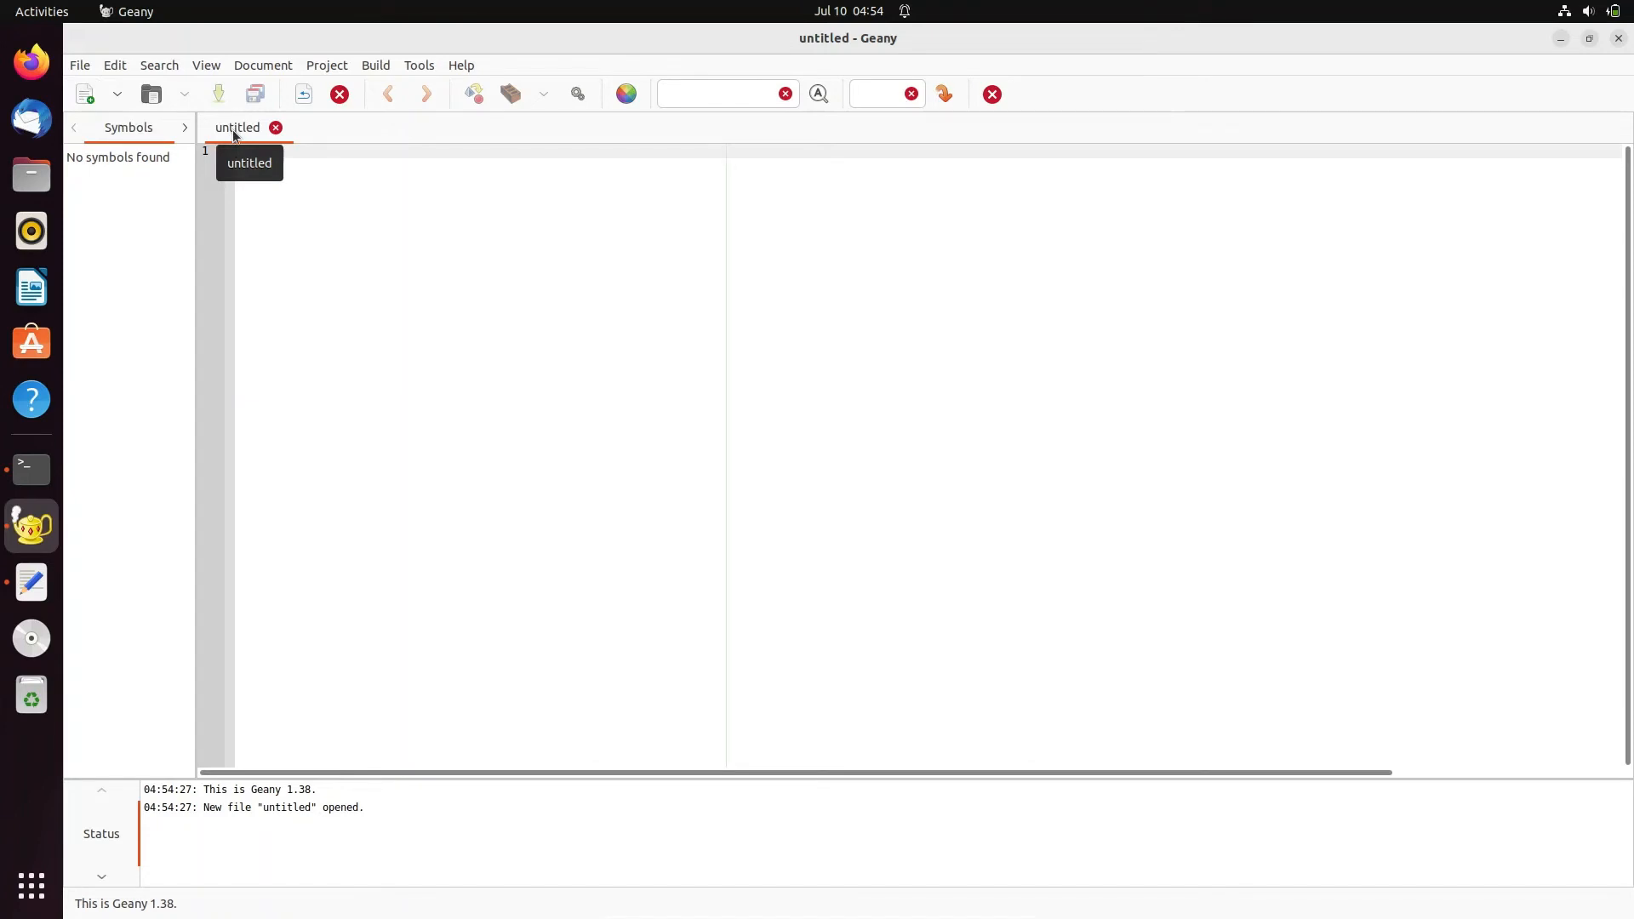
pyautogui.click(480, 271)
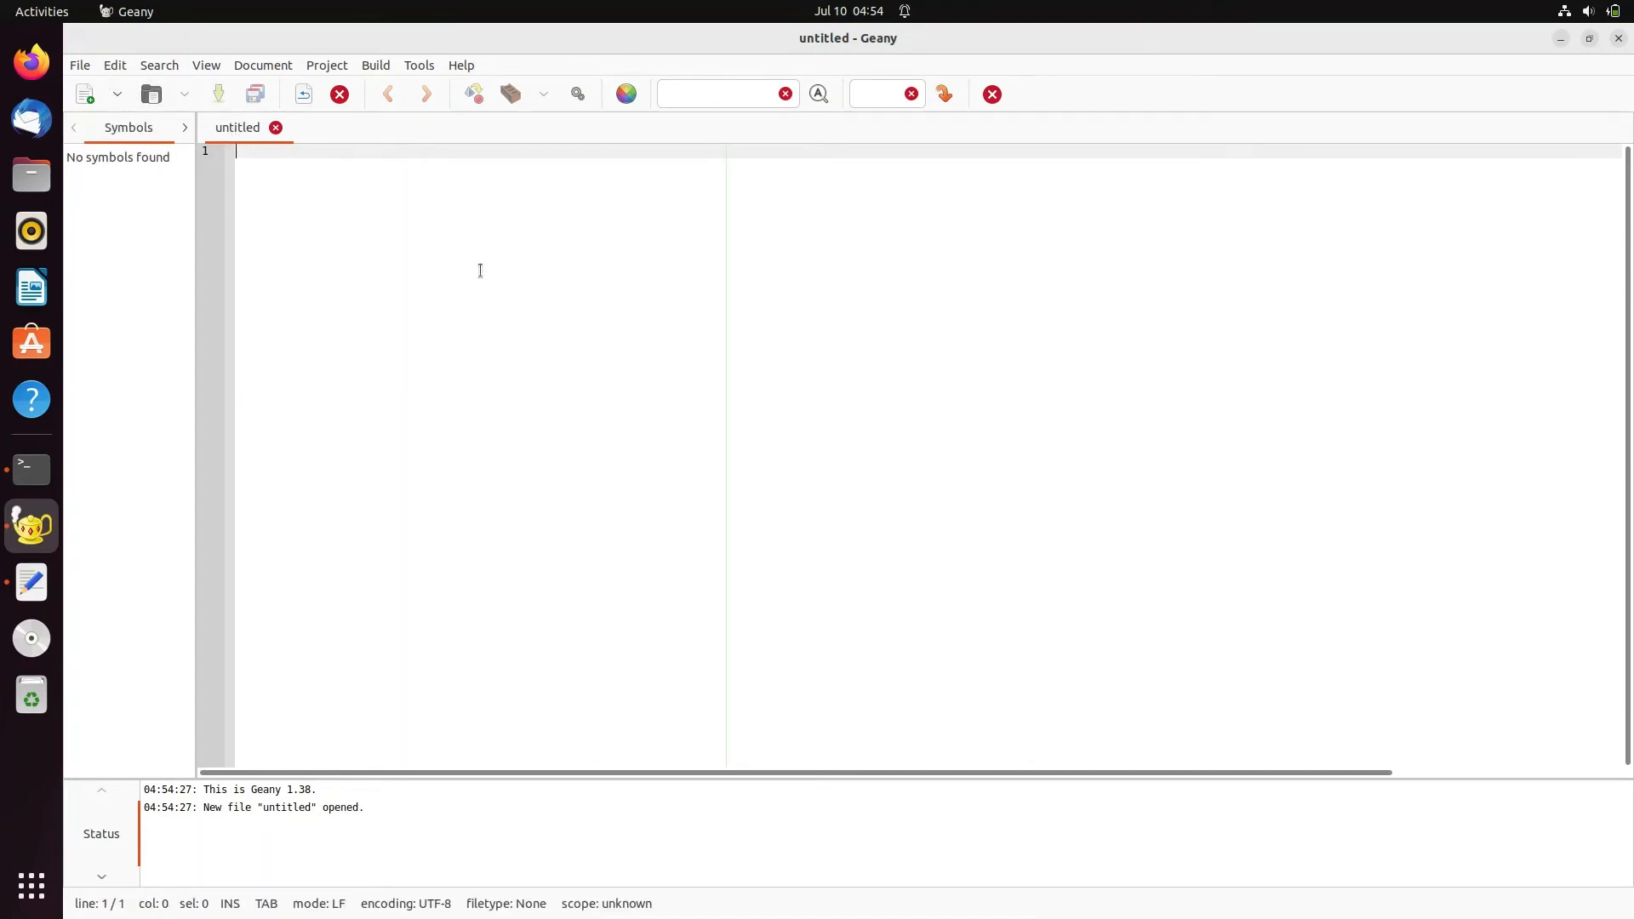
# - Save the untitled document as GeannyExample in the home folder /home/adam
pyautogui.click(254, 94)
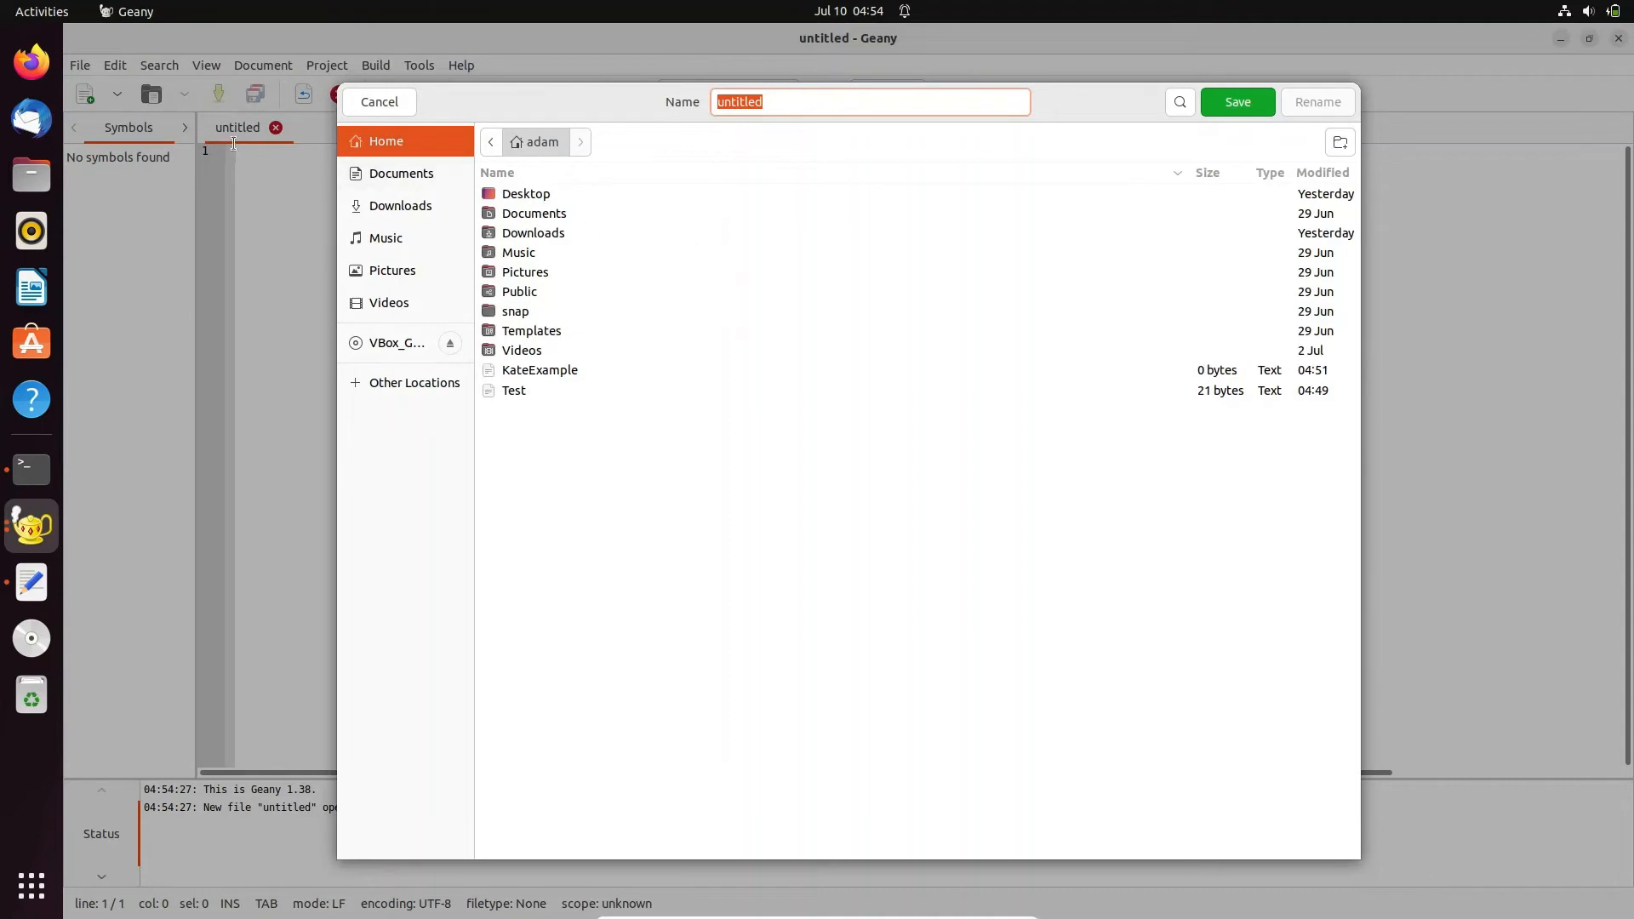
pyautogui.write('G')
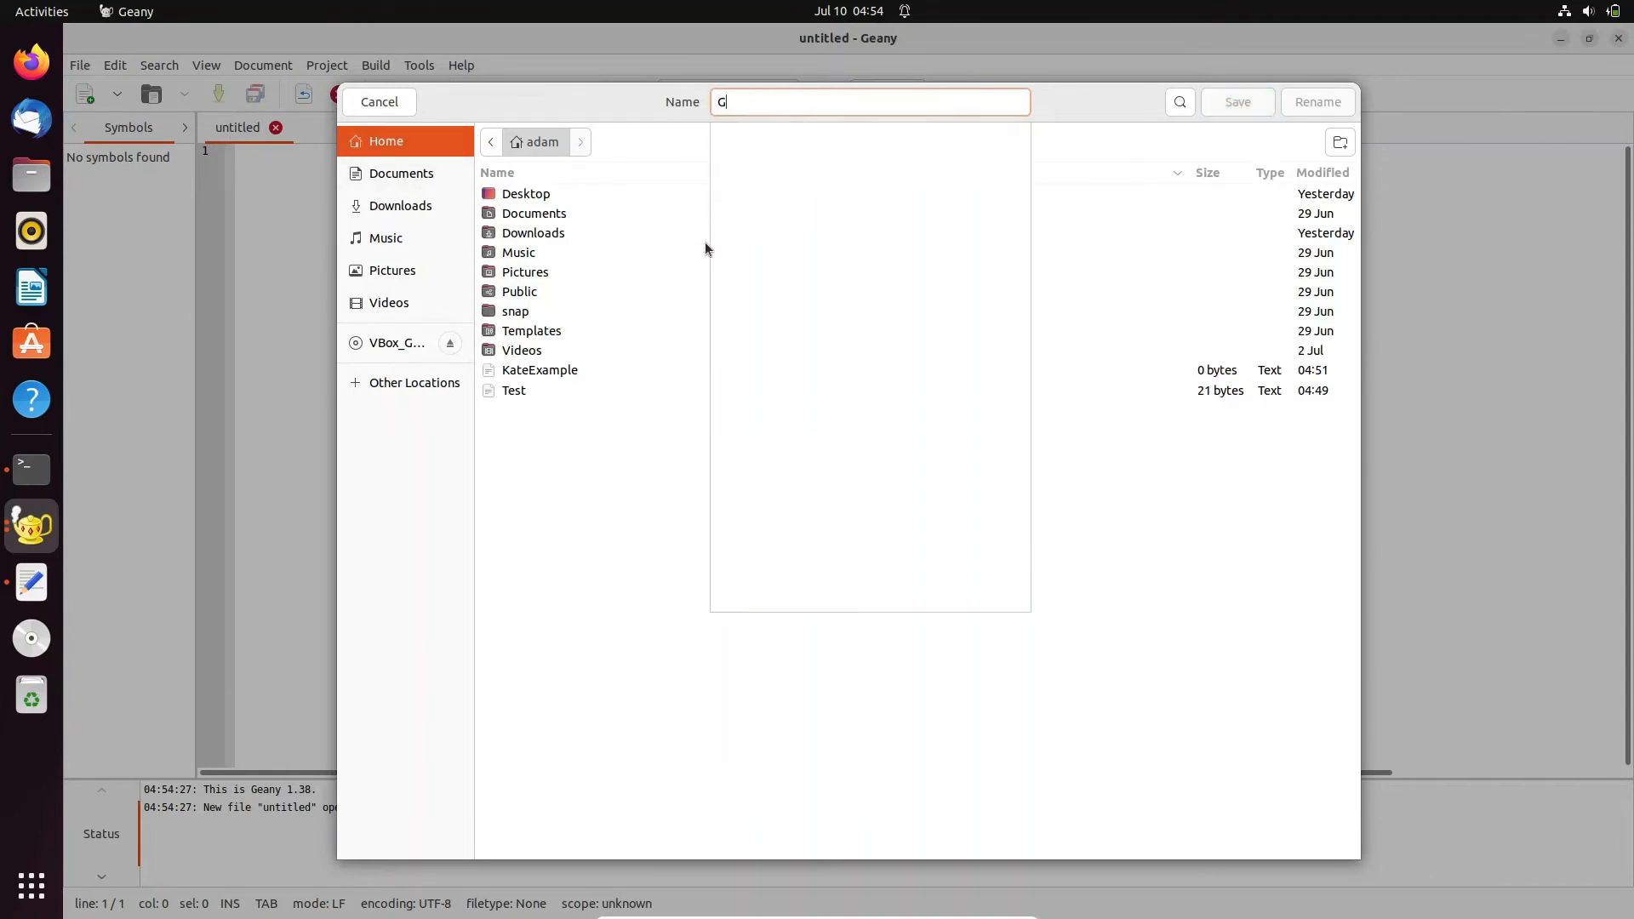
pyautogui.write('eanny')
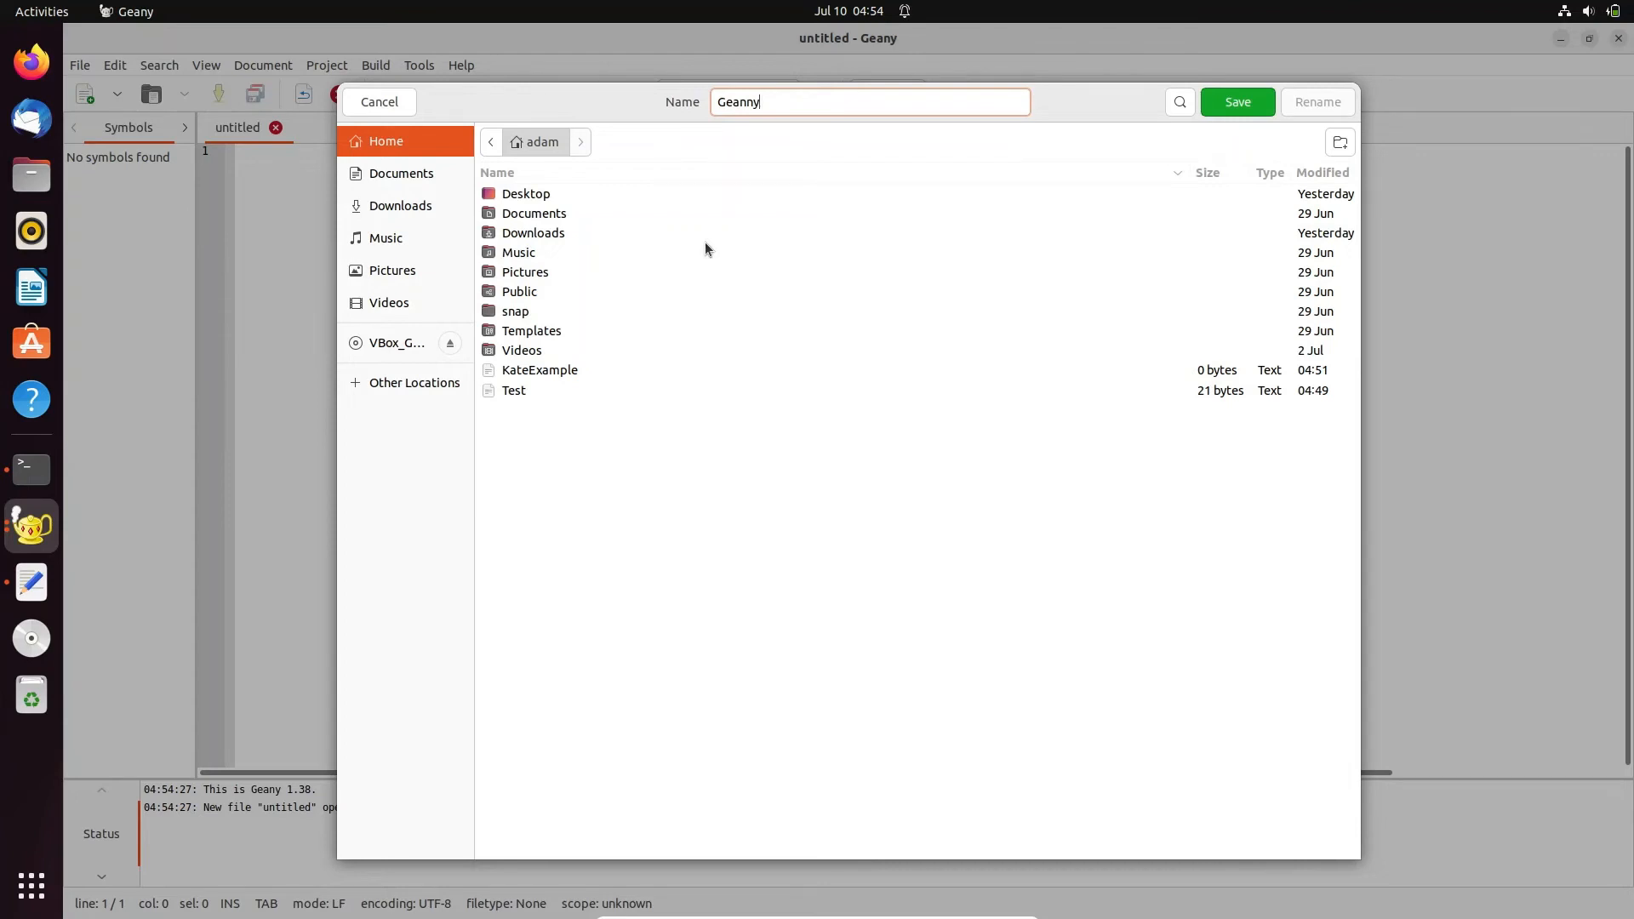
pyautogui.write('Examp')
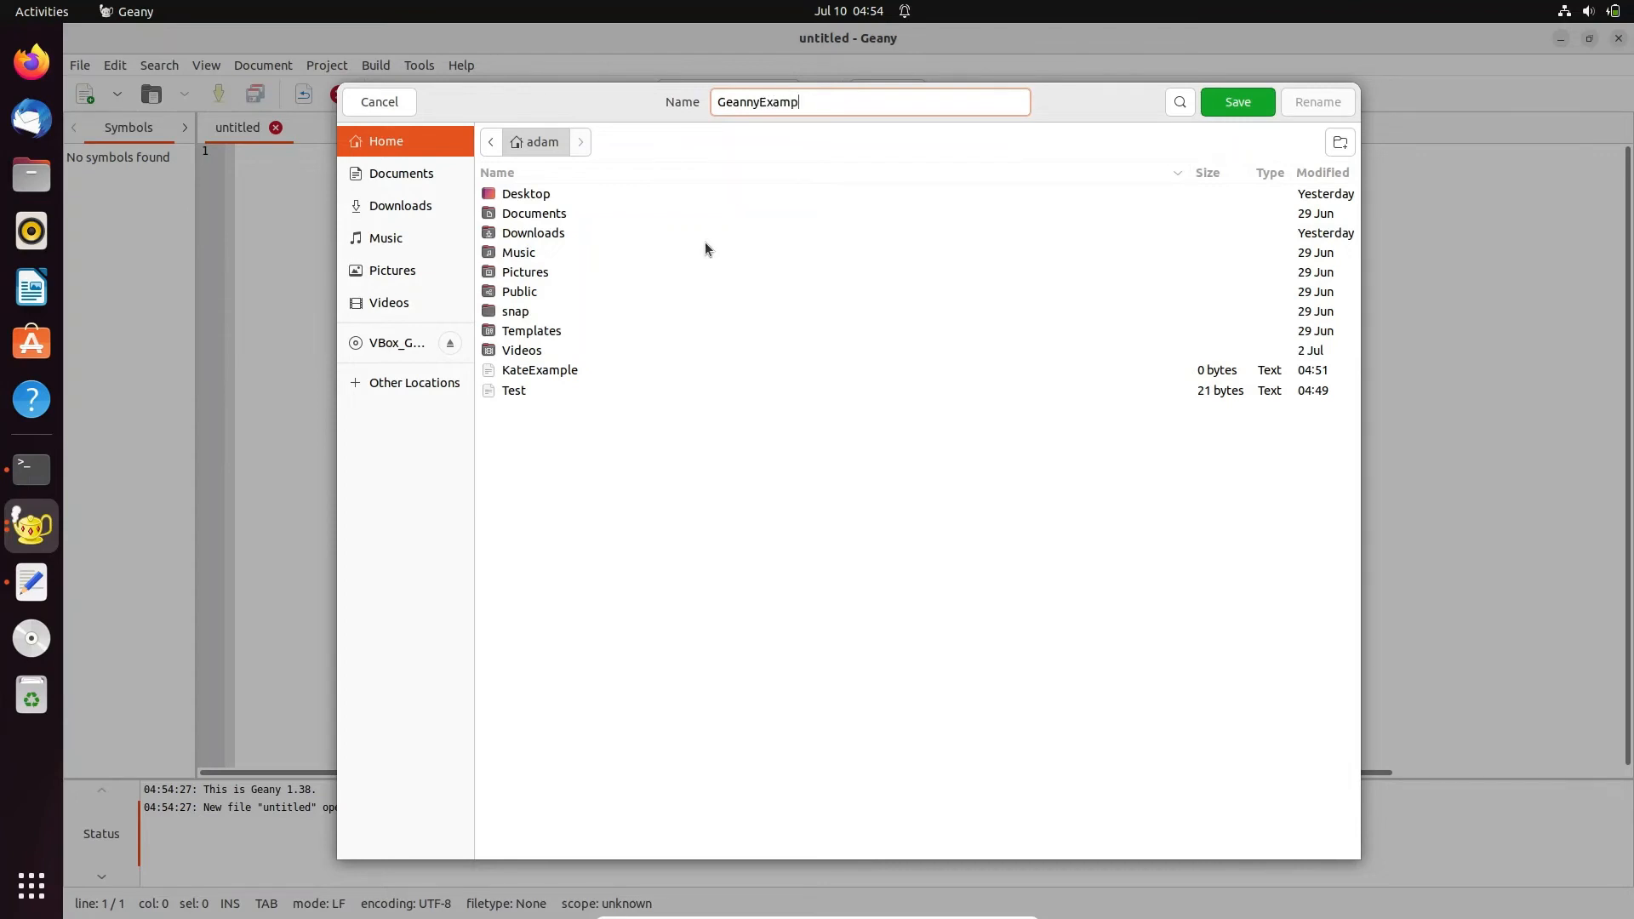
pyautogui.write('le')
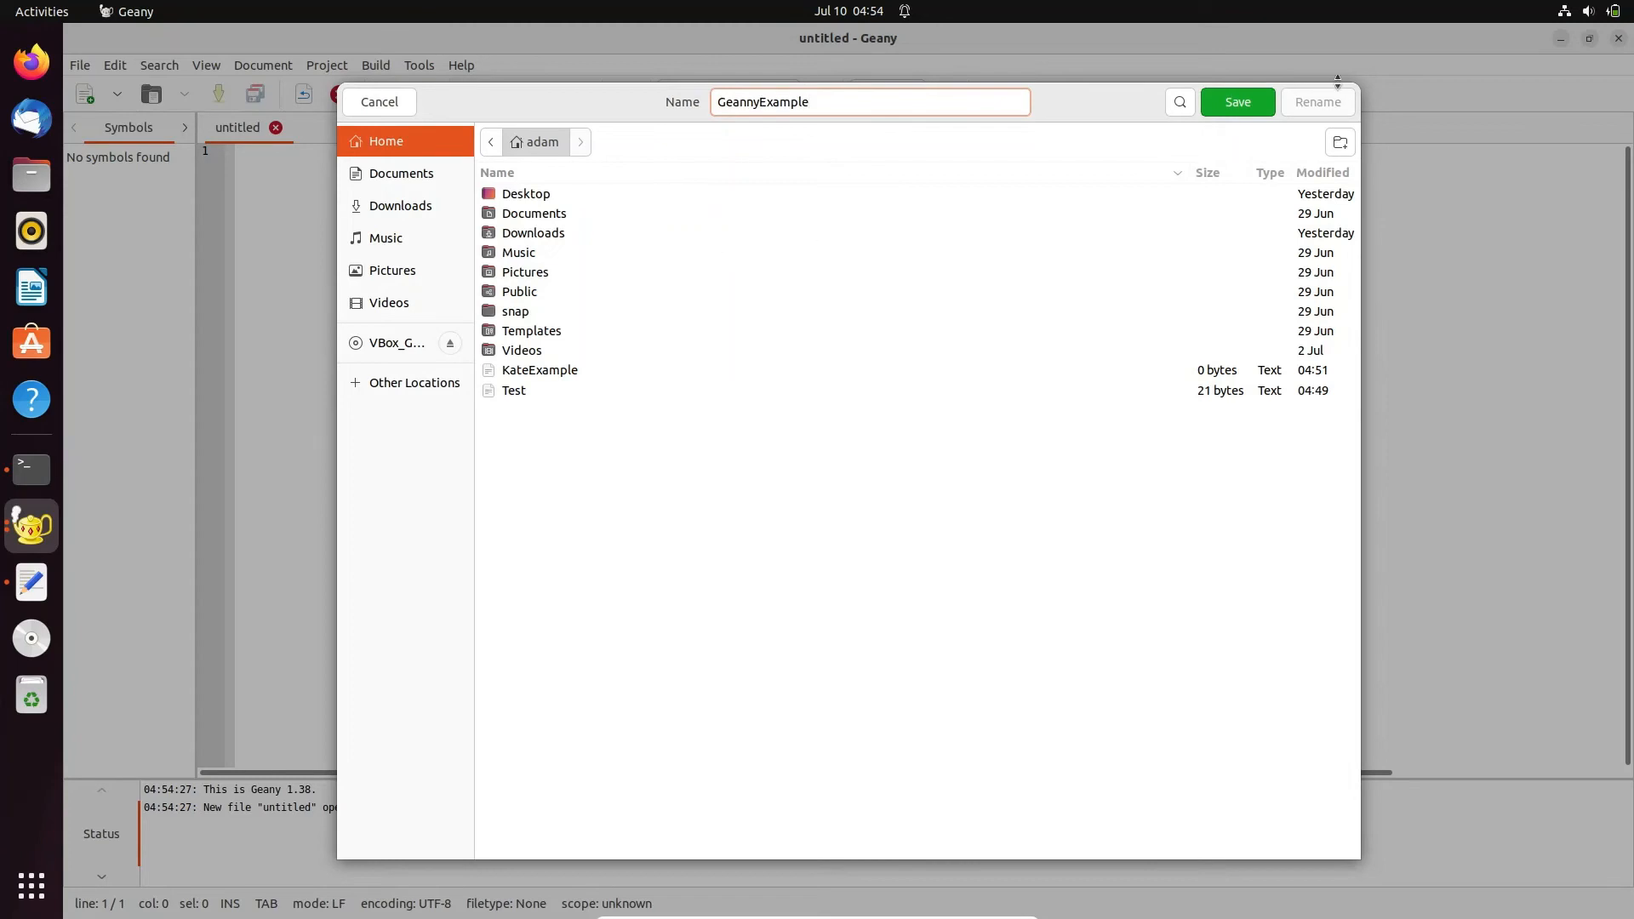
pyautogui.click(1236, 101)
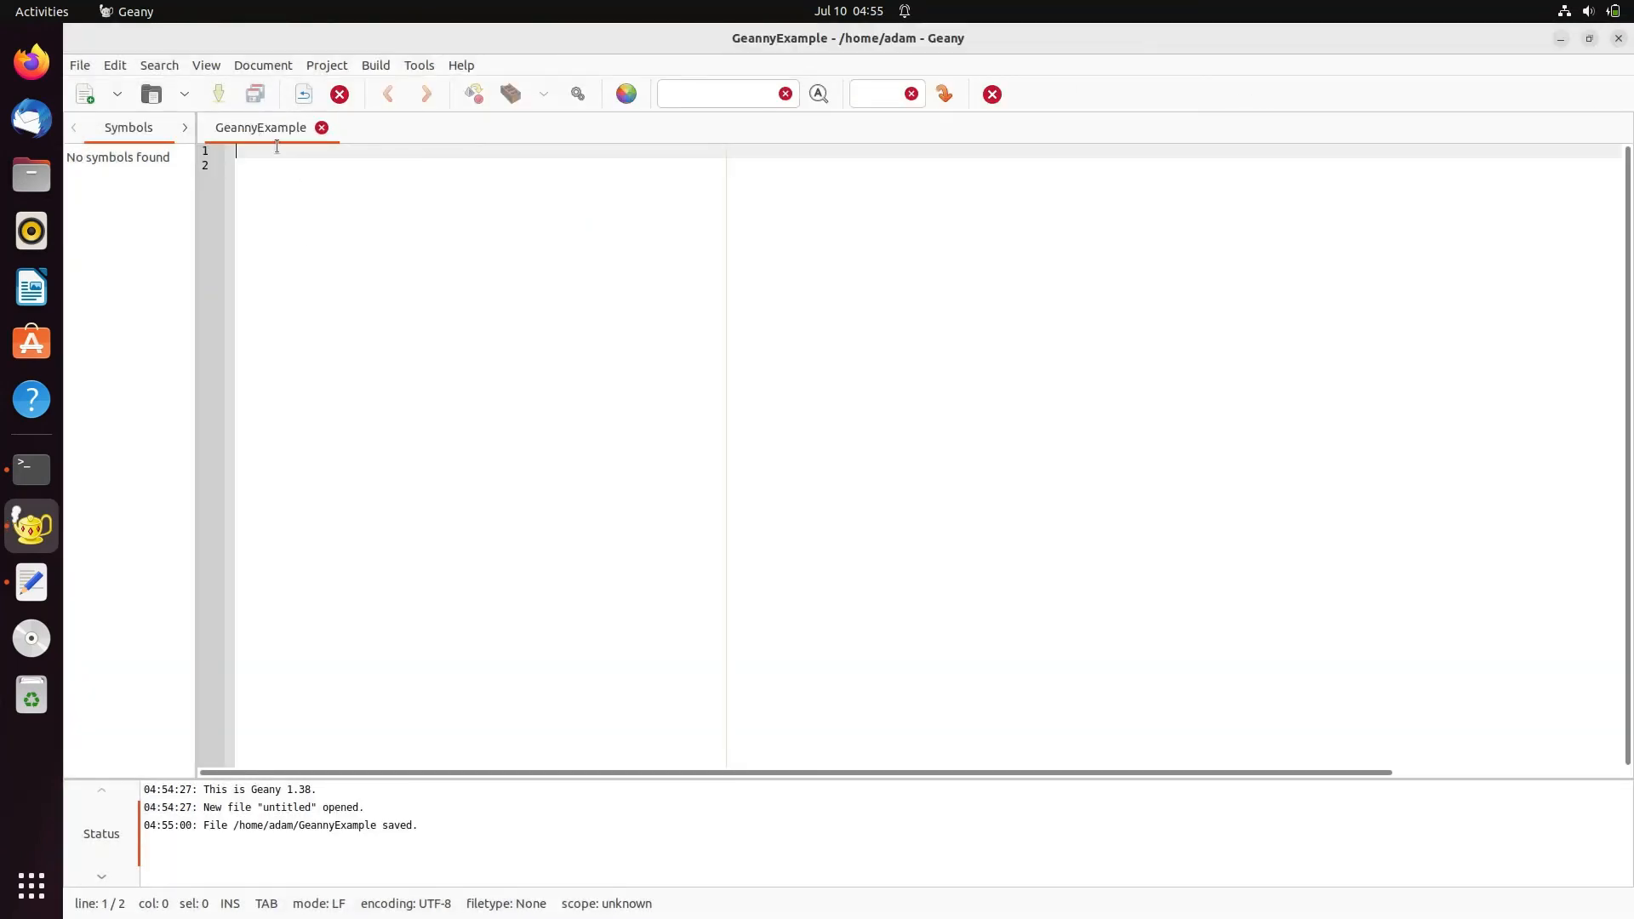
pyautogui.click(83, 94)
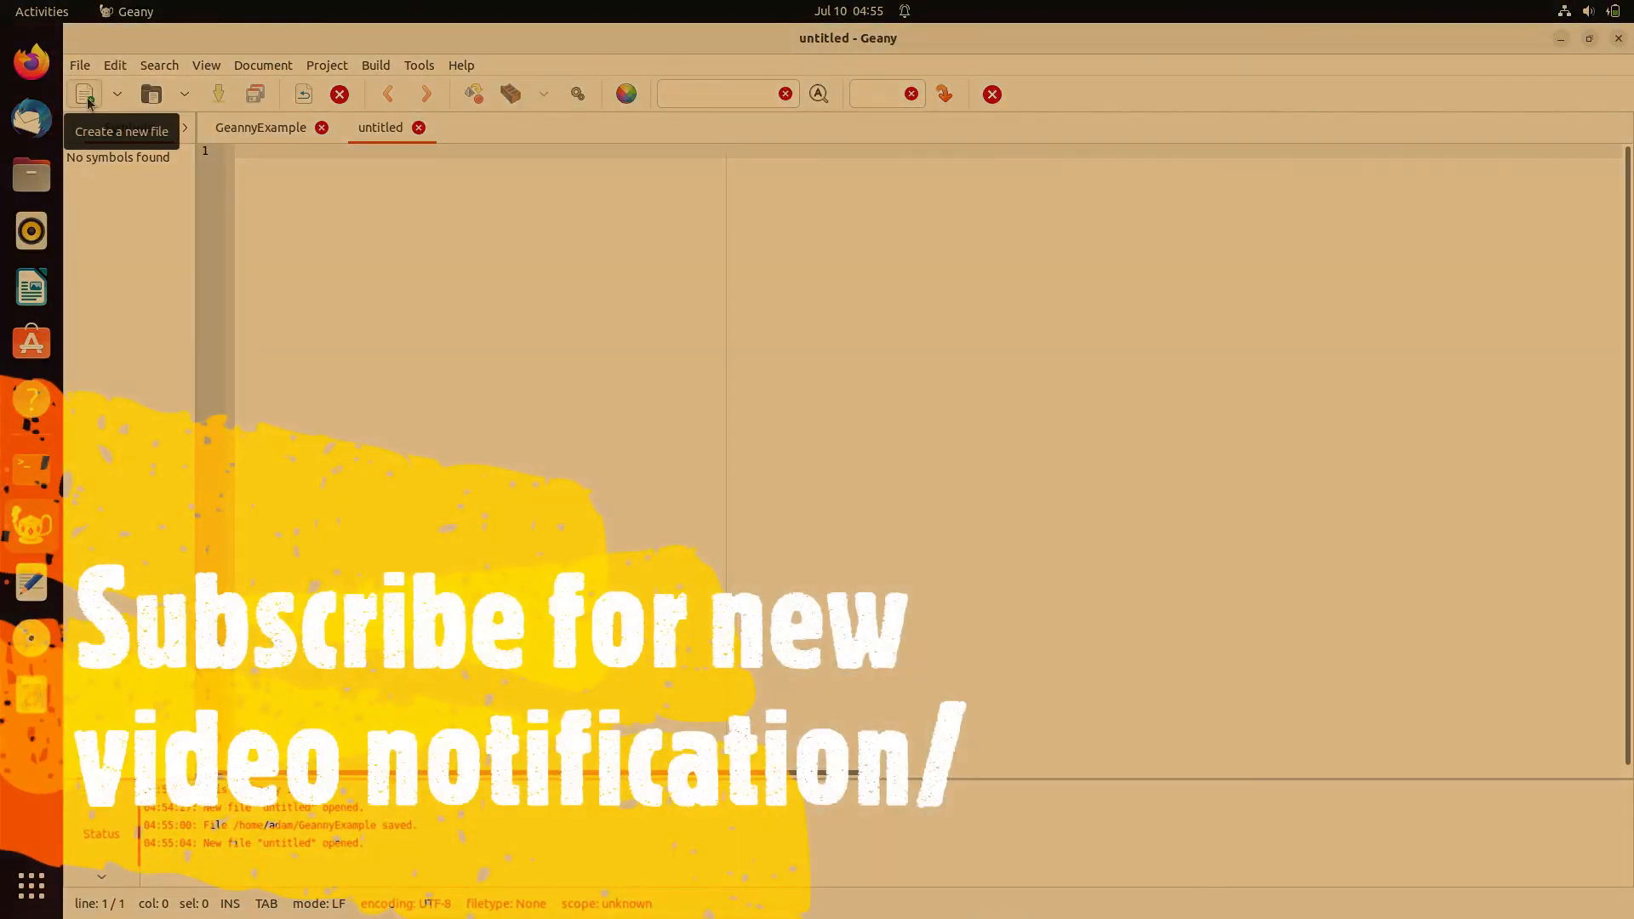
pyautogui.click(419, 128)
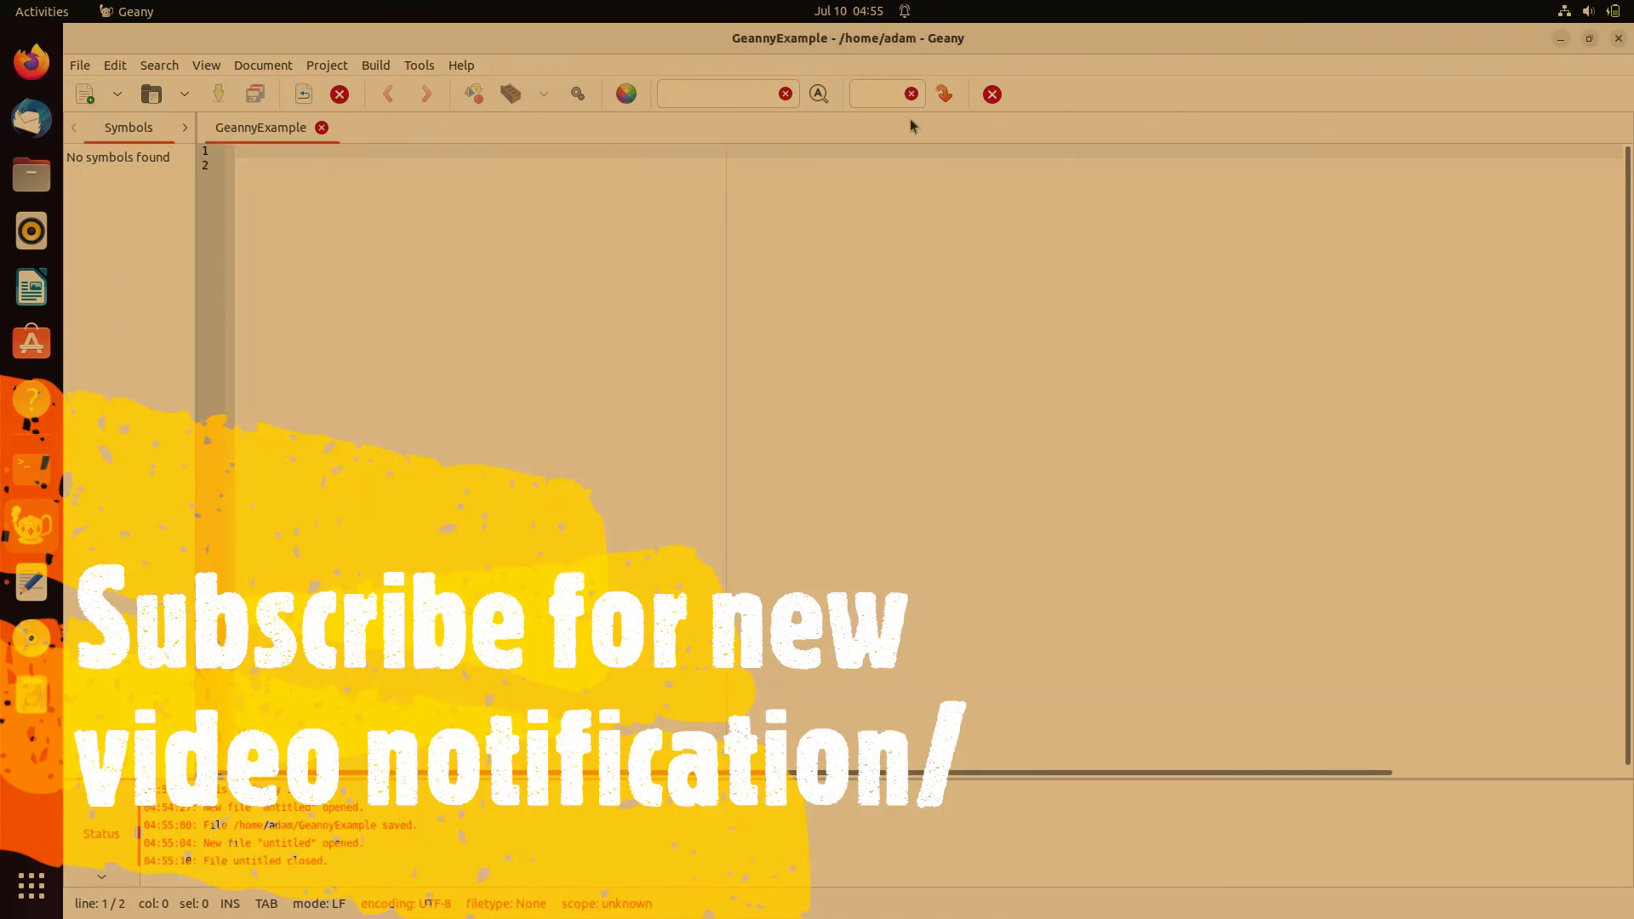
pyautogui.click(374, 65)
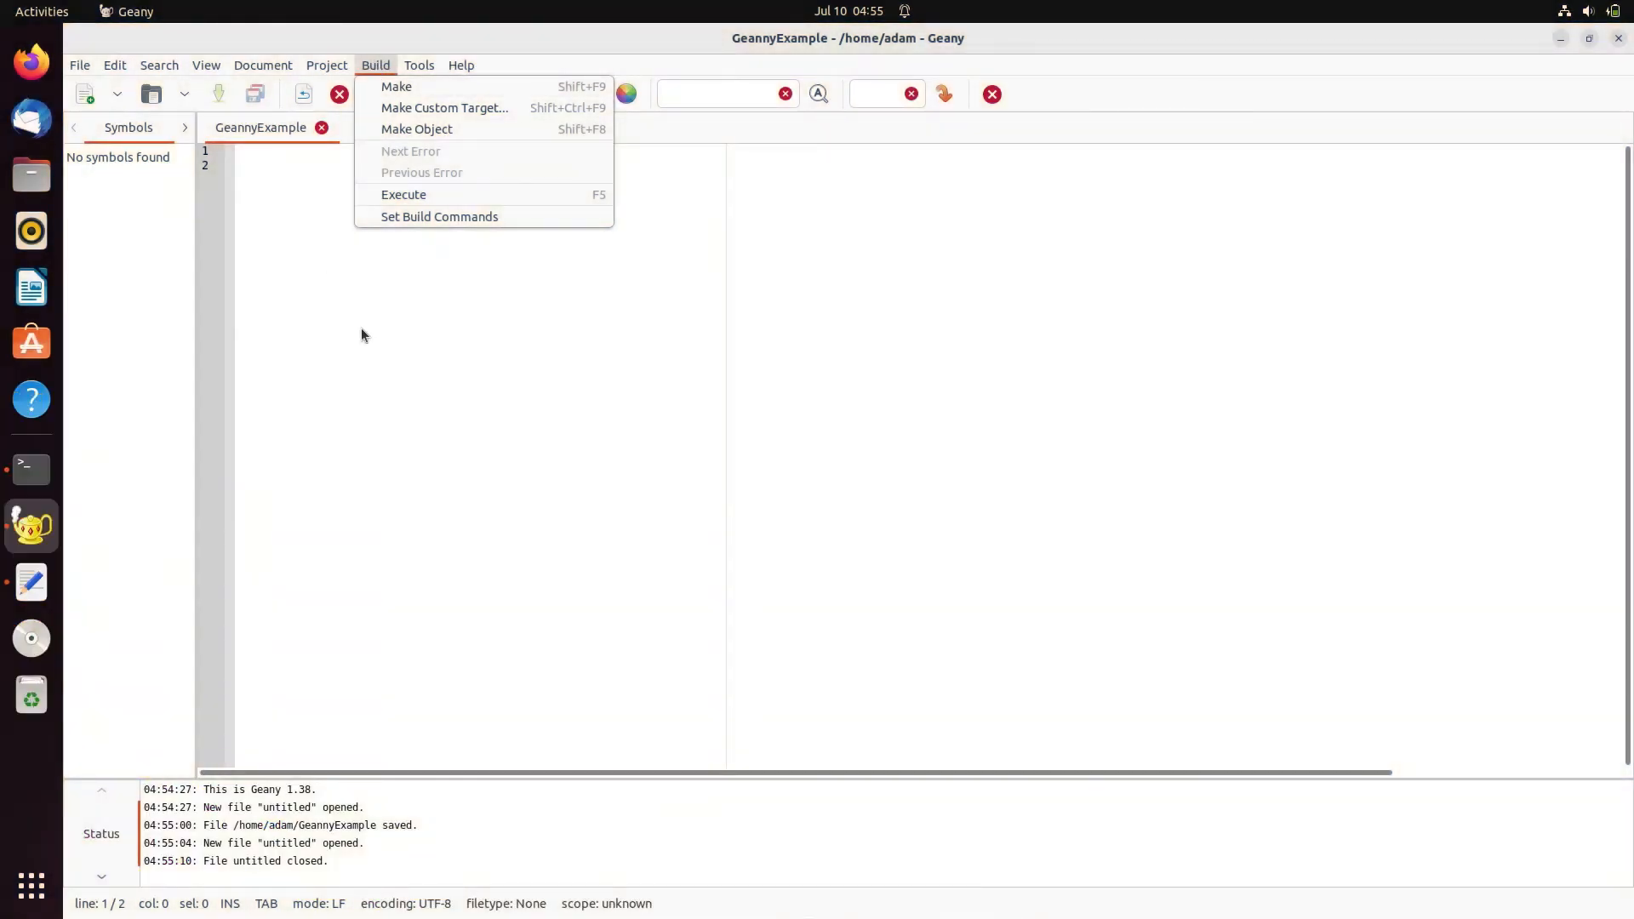
pyautogui.moveTo(300, 269)
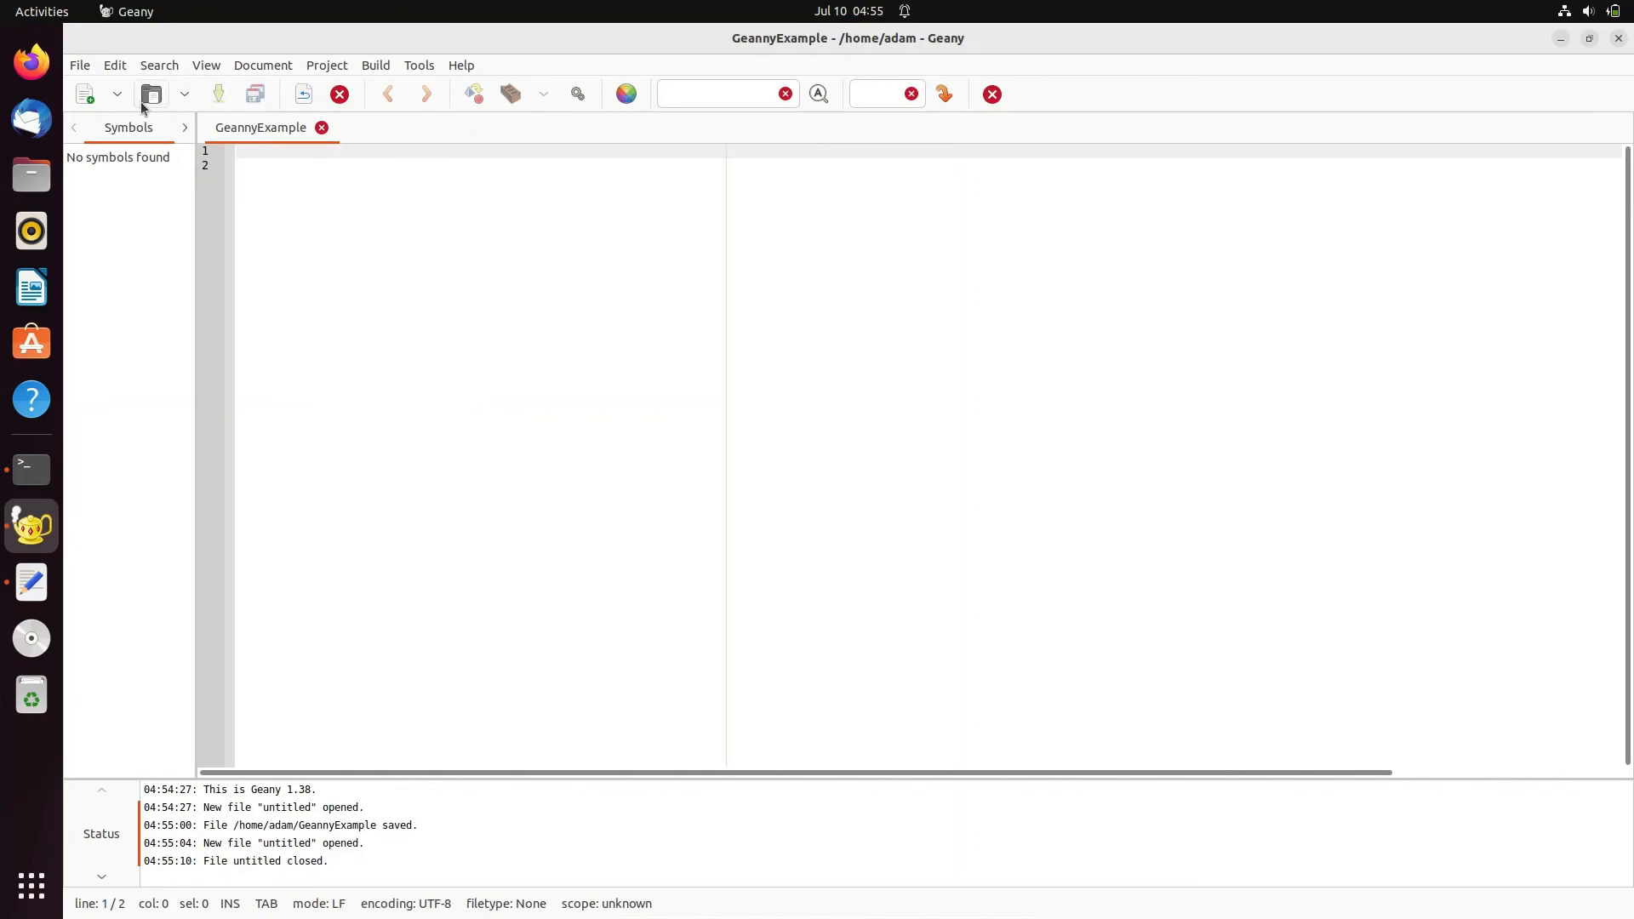
pyautogui.moveTo(149, 93)
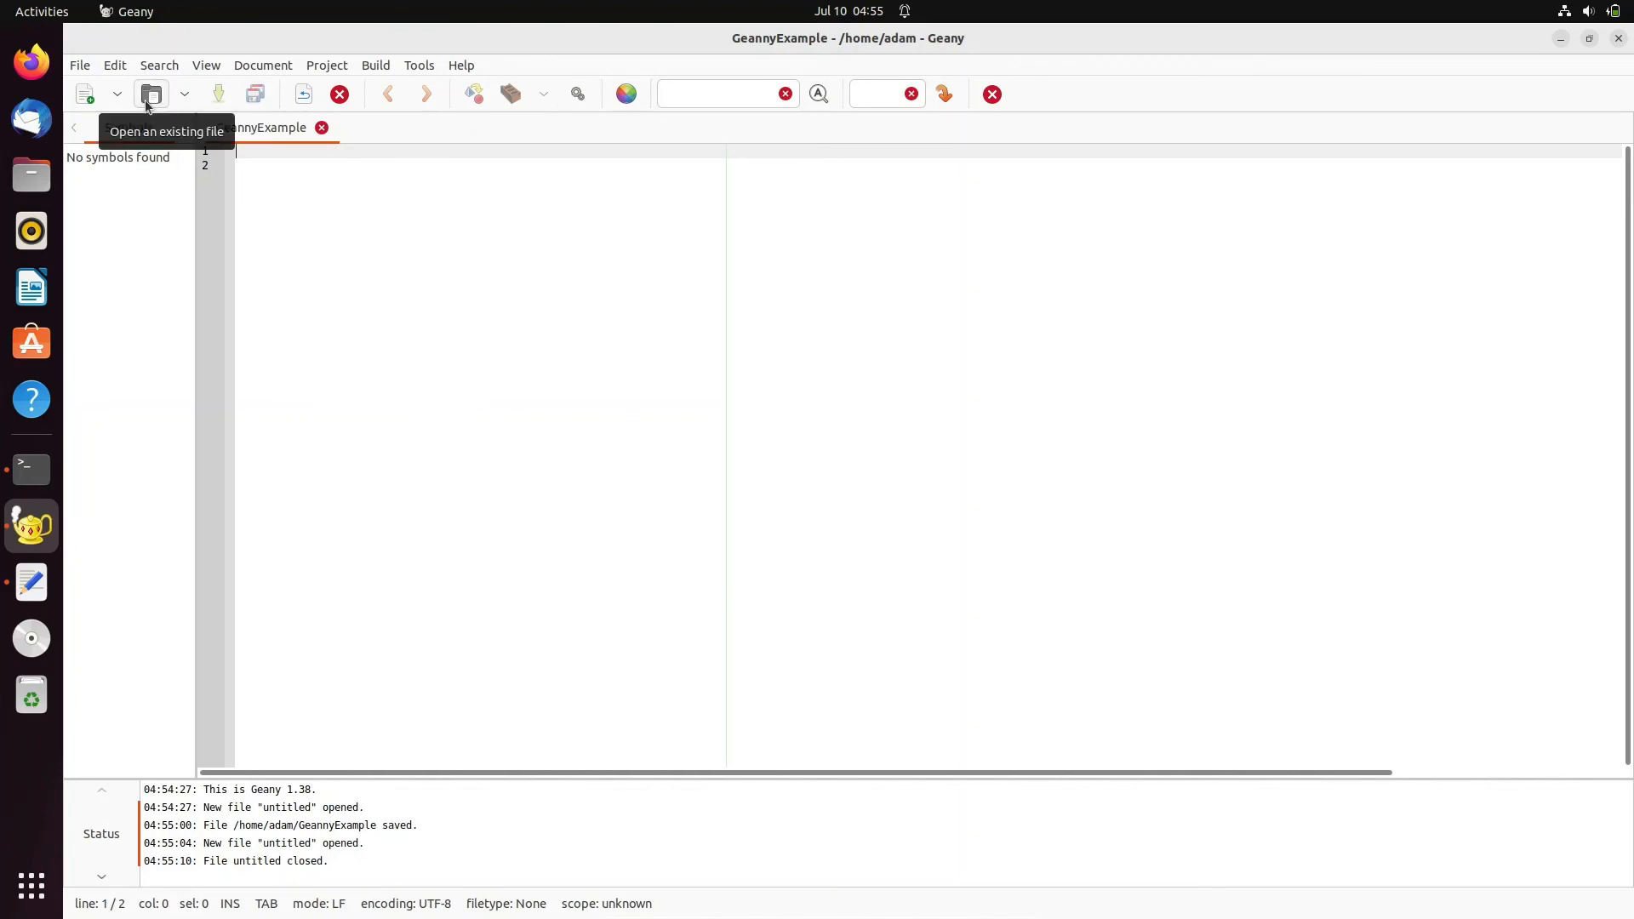